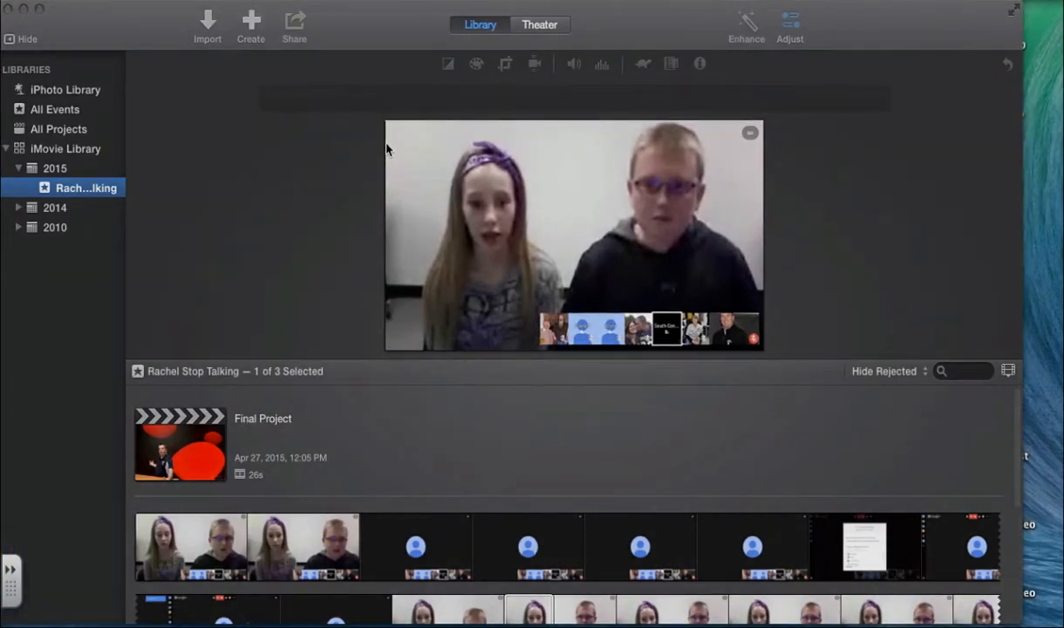
Browse the NO NAME card in the import window and select clips HDV_0305.MP4 and HDV_0306.MP4.
click(208, 21)
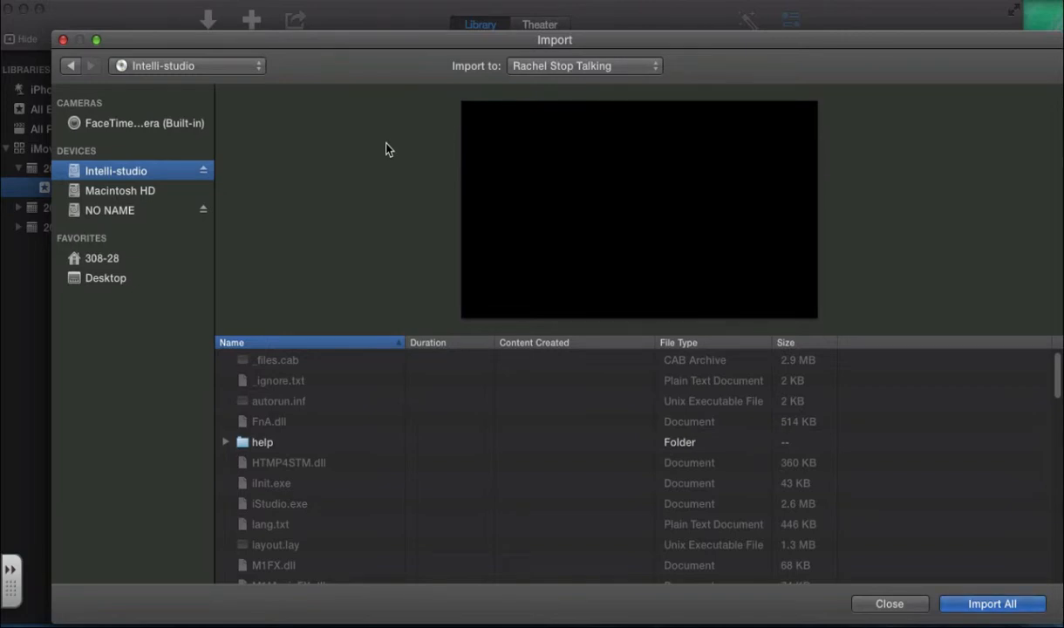
click(108, 210)
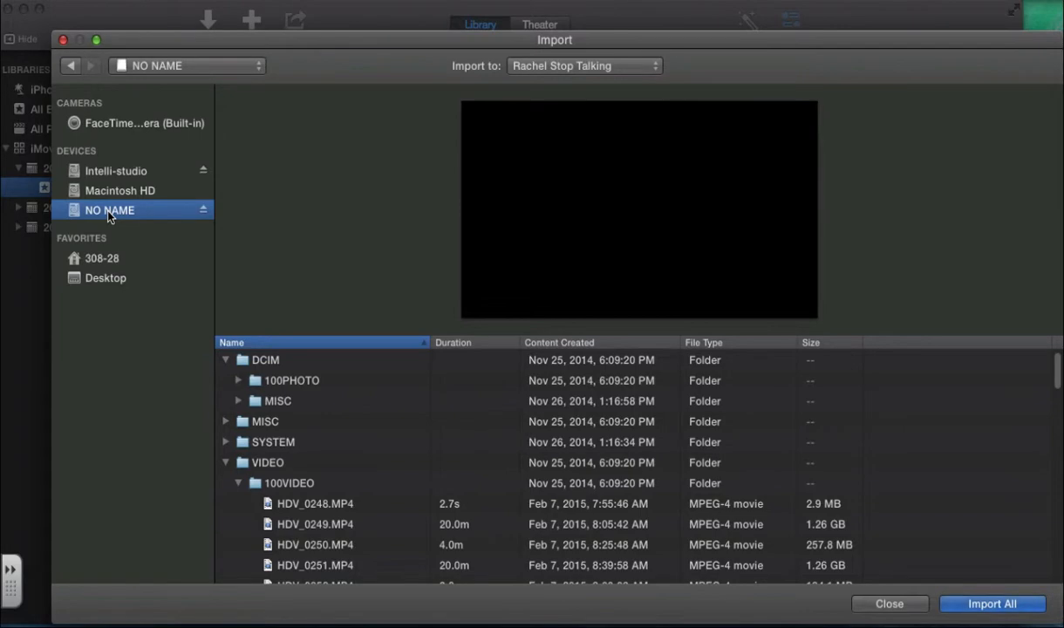
scroll(down, 3)
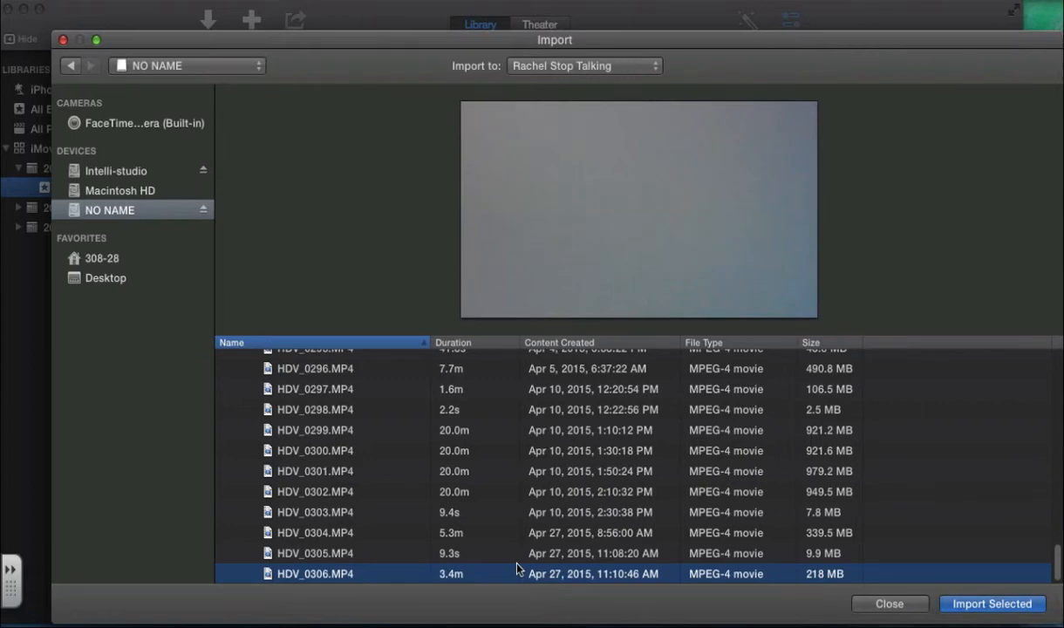
mouse_move(394, 544)
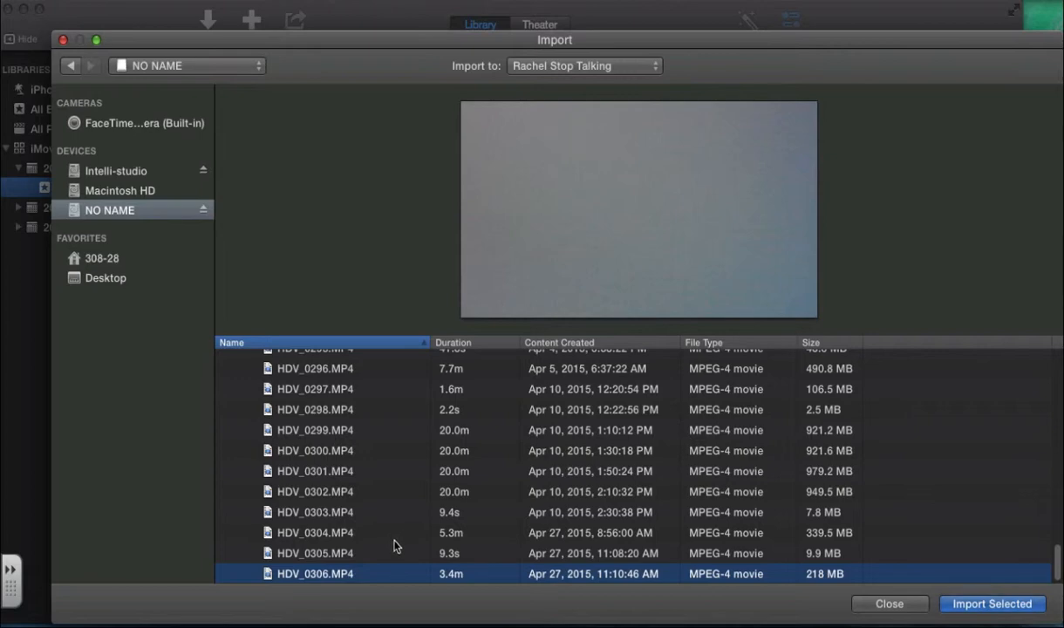
click(314, 553)
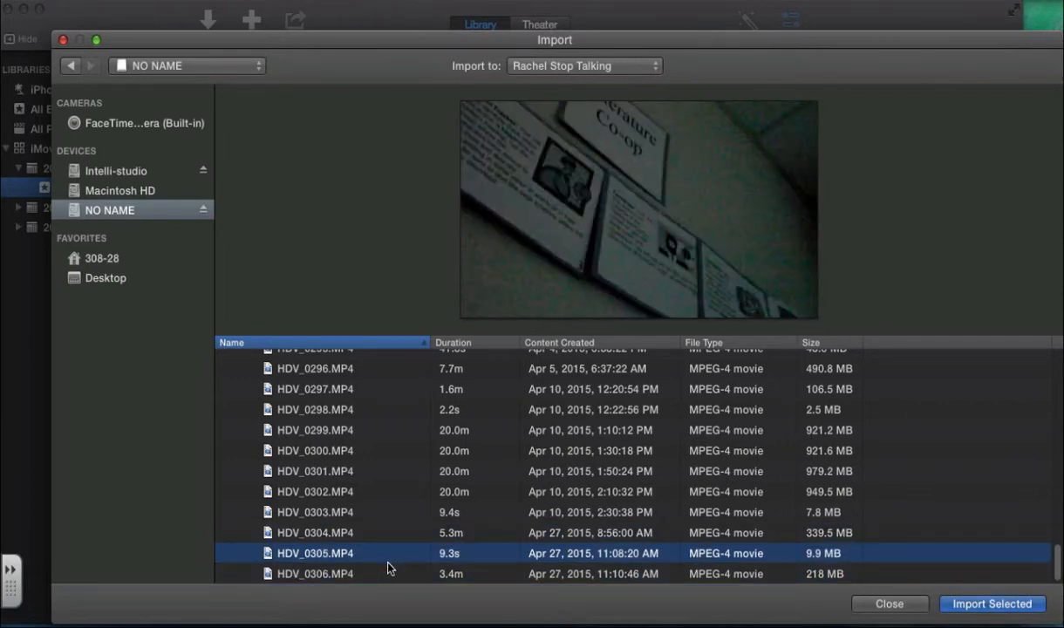
mouse_move(757, 577)
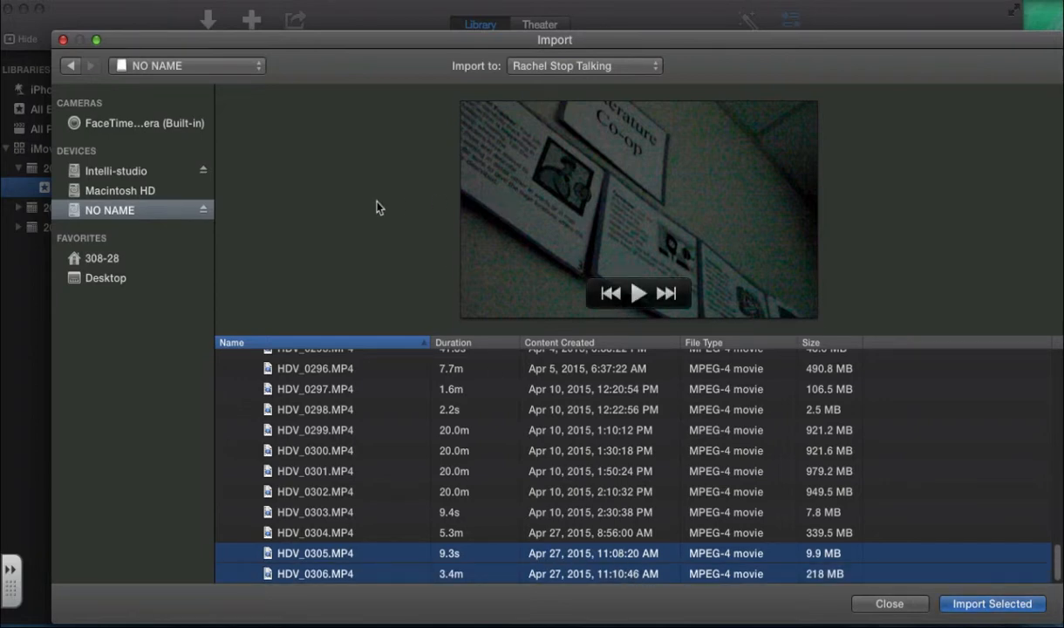
Create a new event named 'Final Project JB' as the import destination.
click(583, 66)
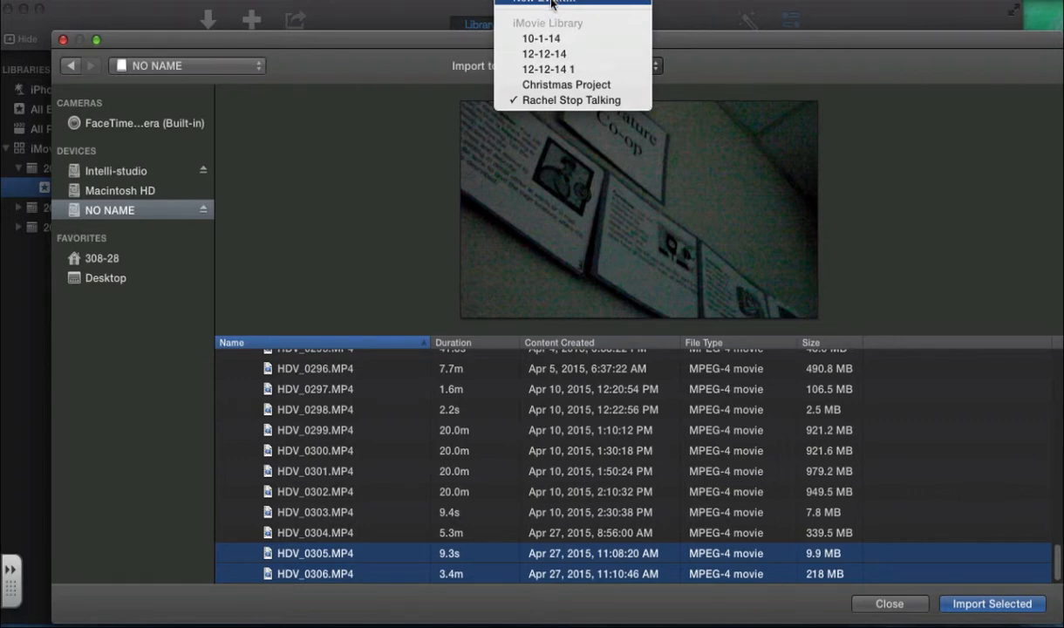
click(541, 4)
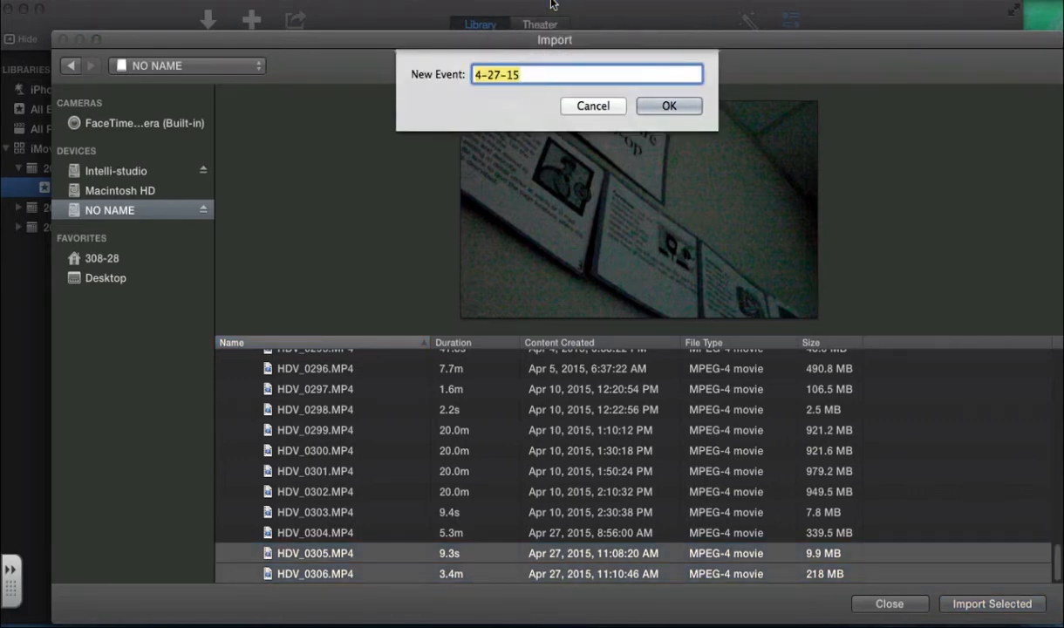
text(Final Projec)
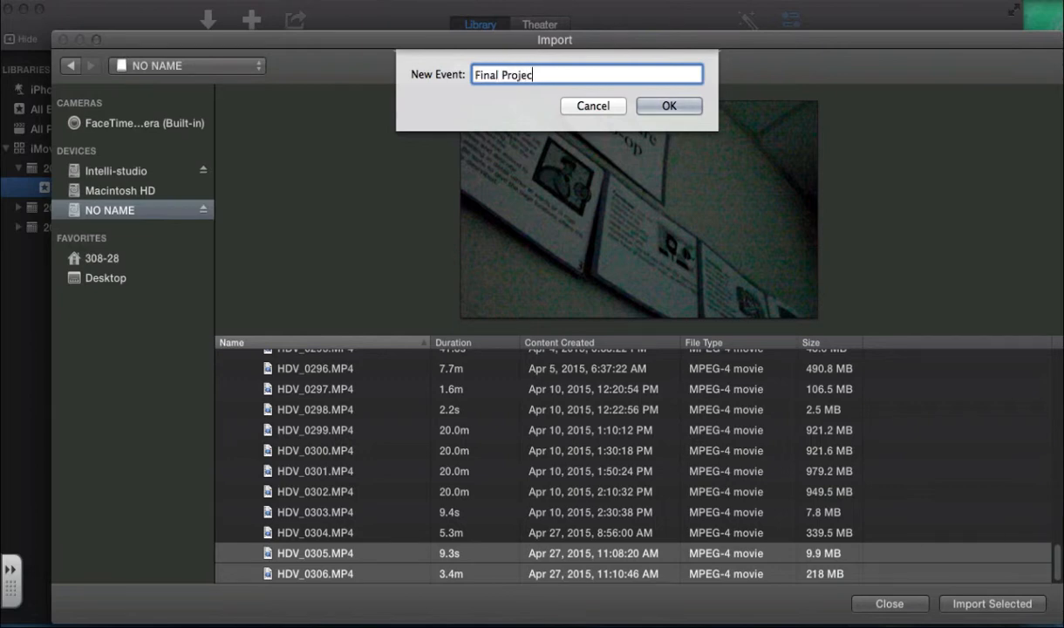
text(JB)
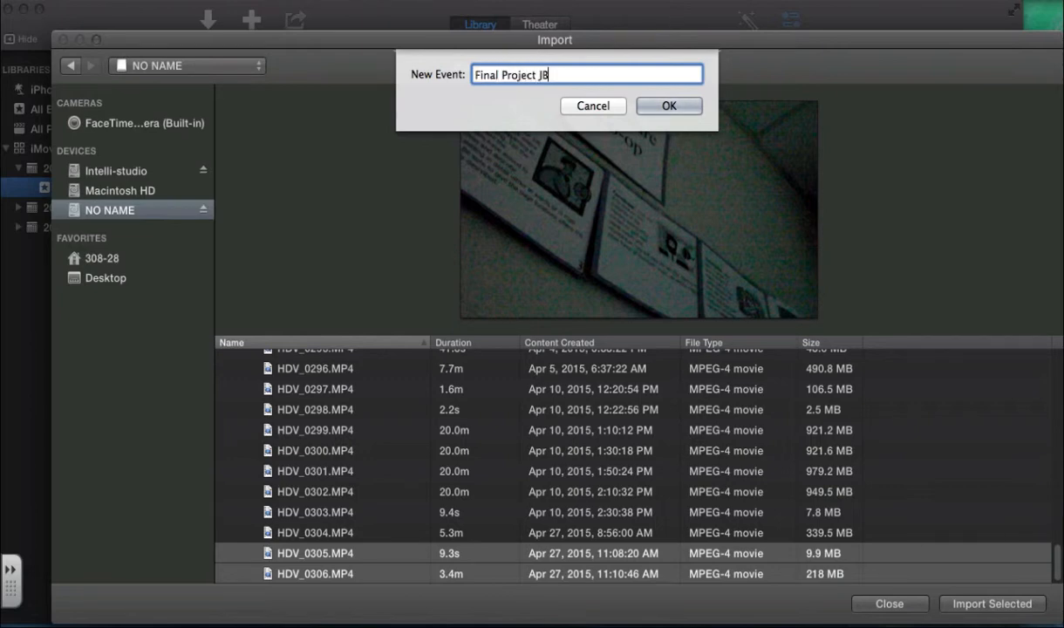
click(670, 106)
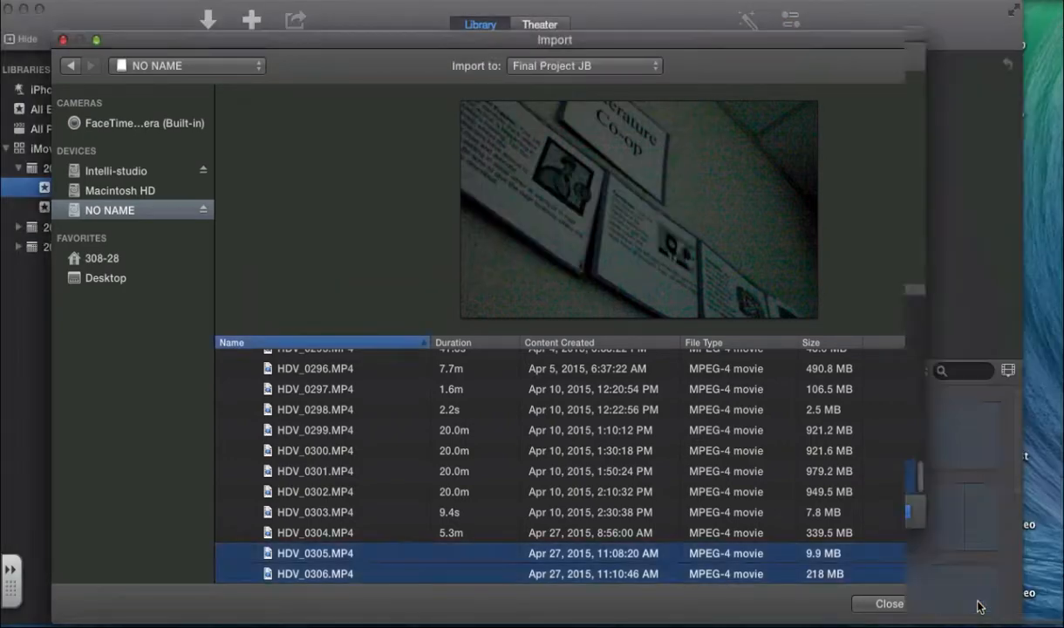
Import the two selected clips into the Final Project JB event.
click(889, 604)
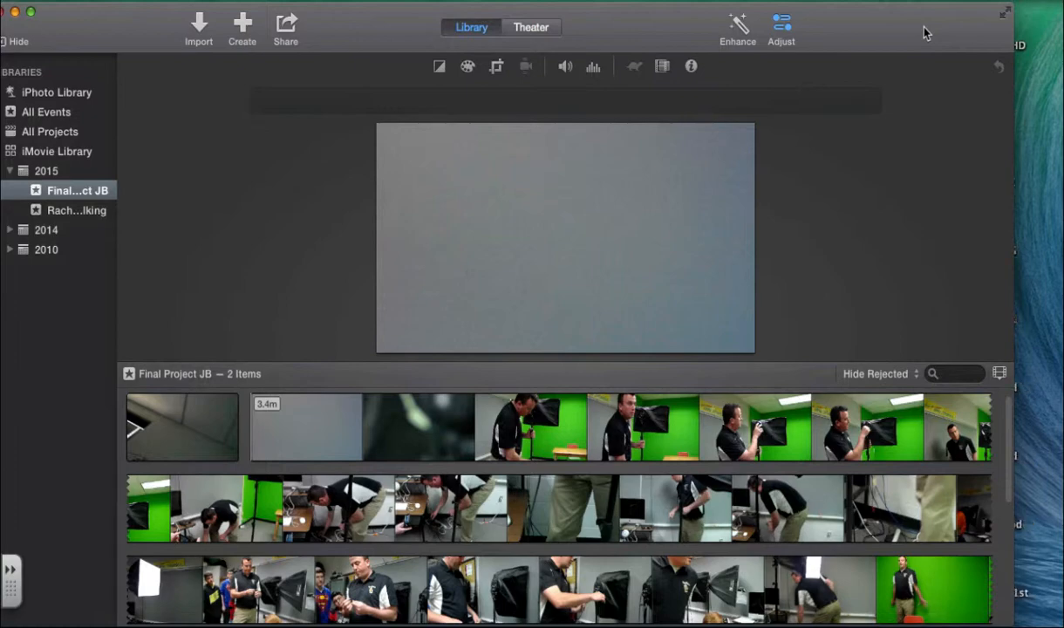
mouse_move(94, 77)
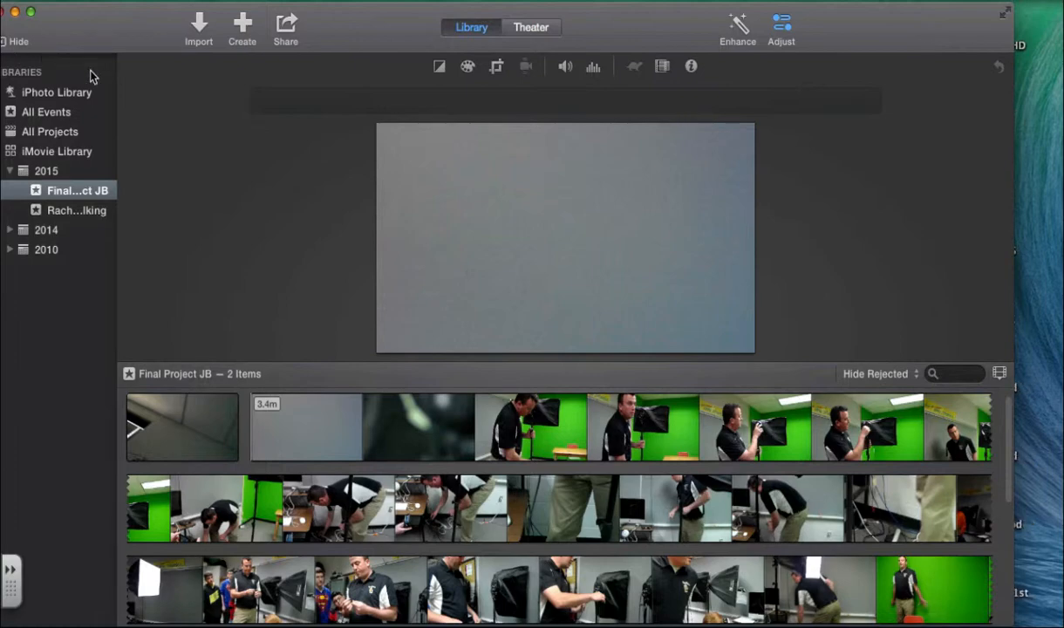
mouse_move(90, 77)
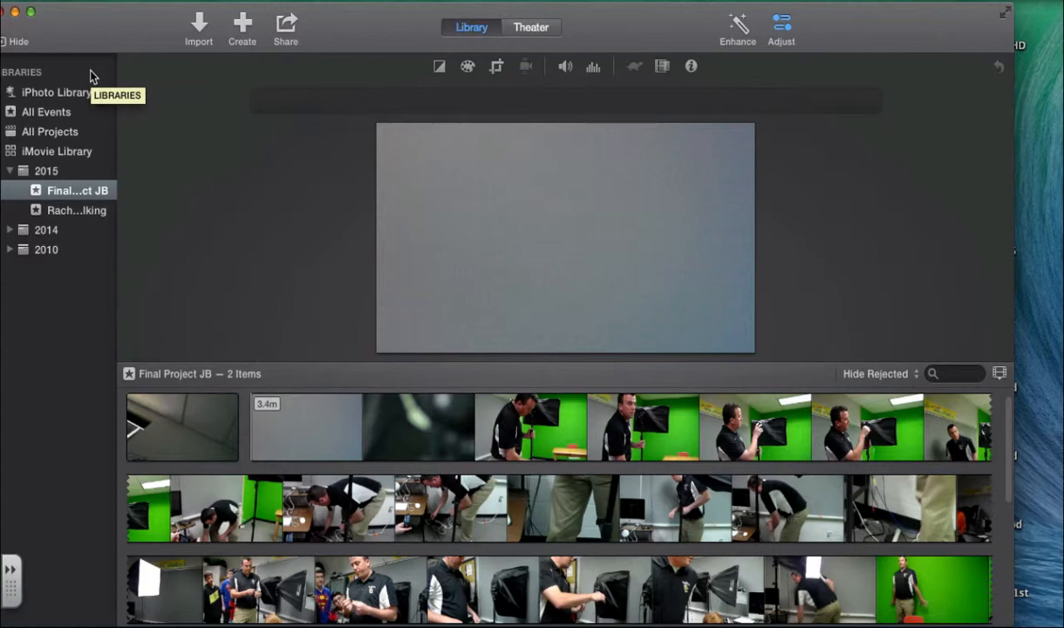
Reopen the import window, browse the DV card's 100MEDIA folder, and return to the NO NAME camera's clips.
click(199, 26)
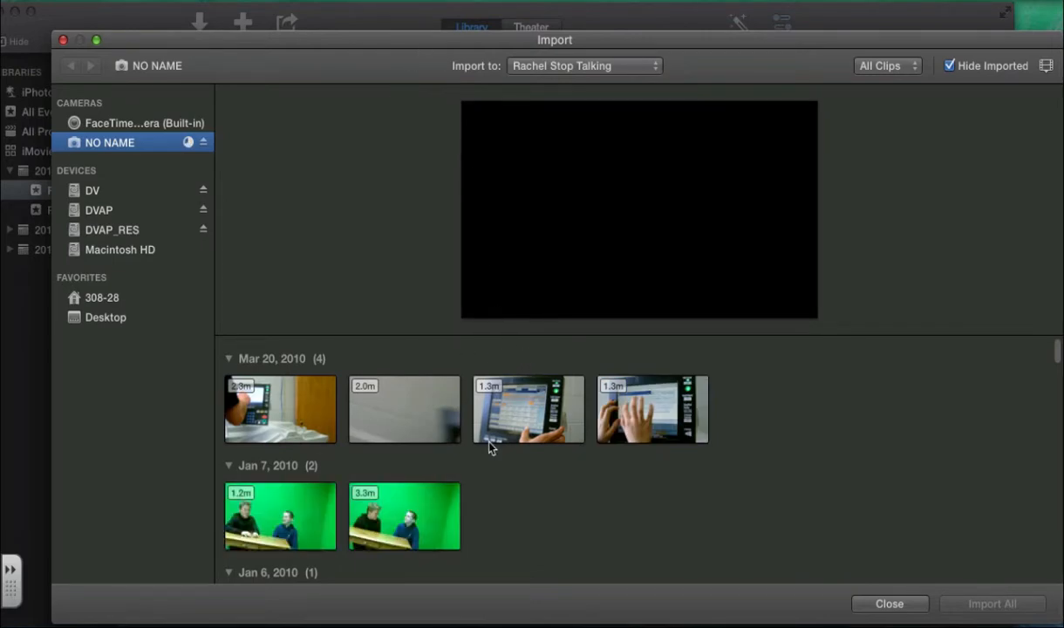
scroll(down, 3)
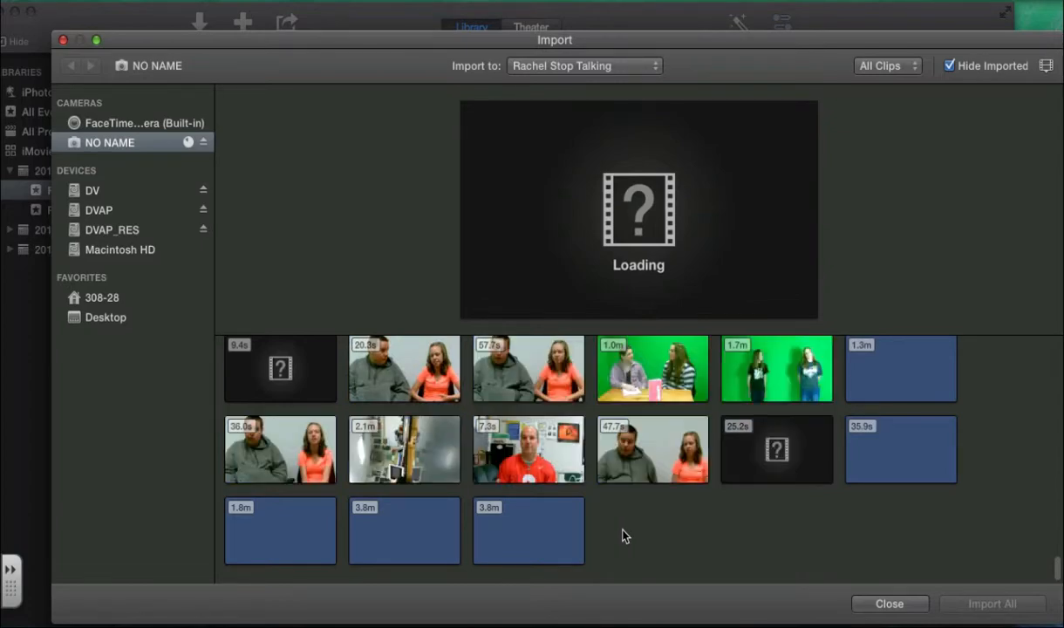
scroll(down, 3)
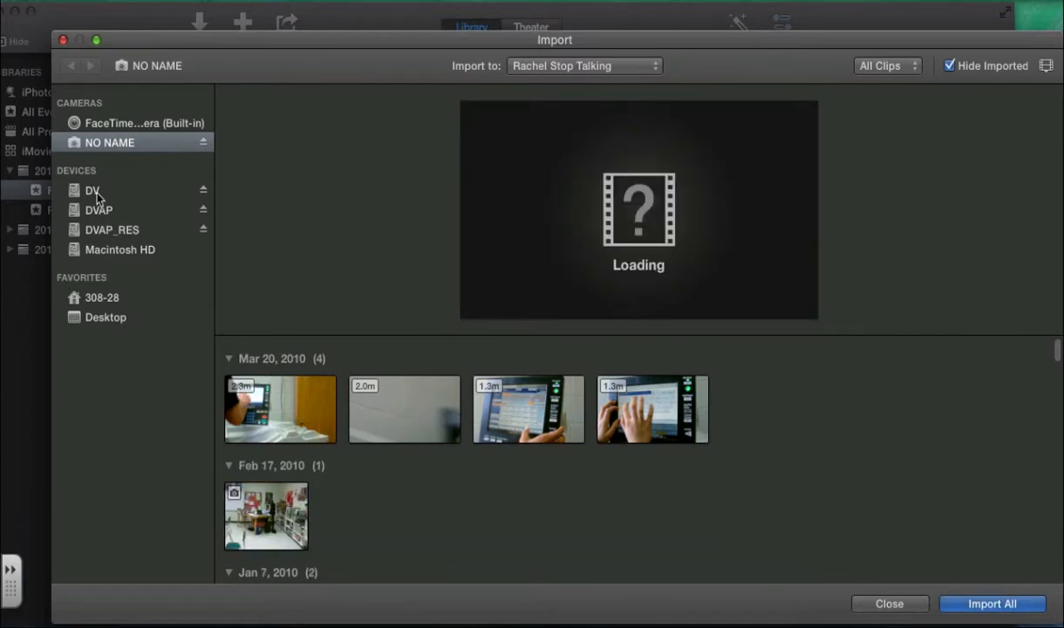
click(92, 190)
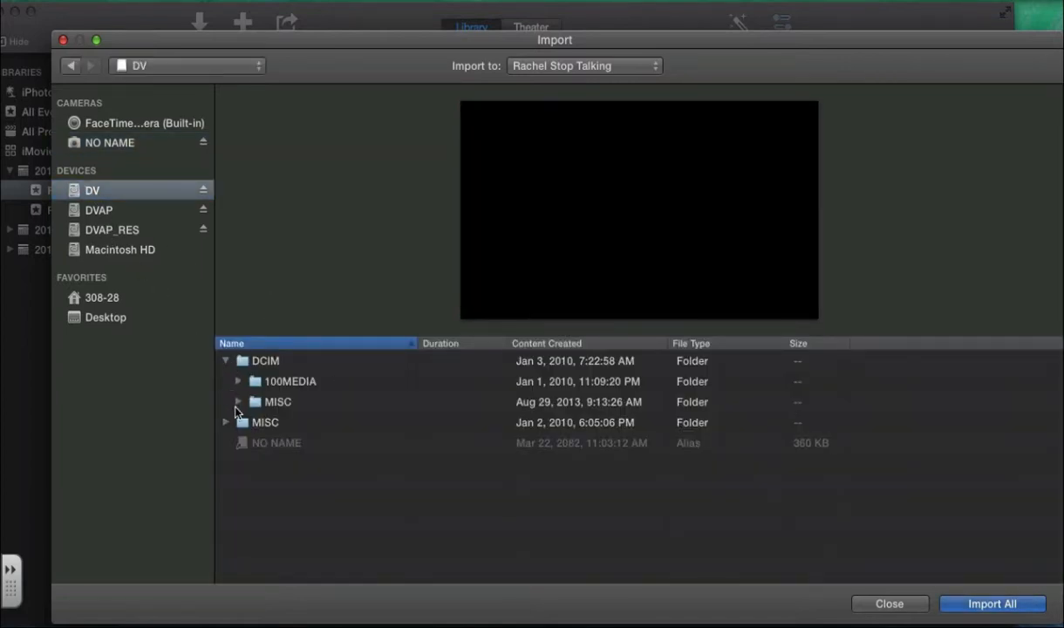
click(238, 380)
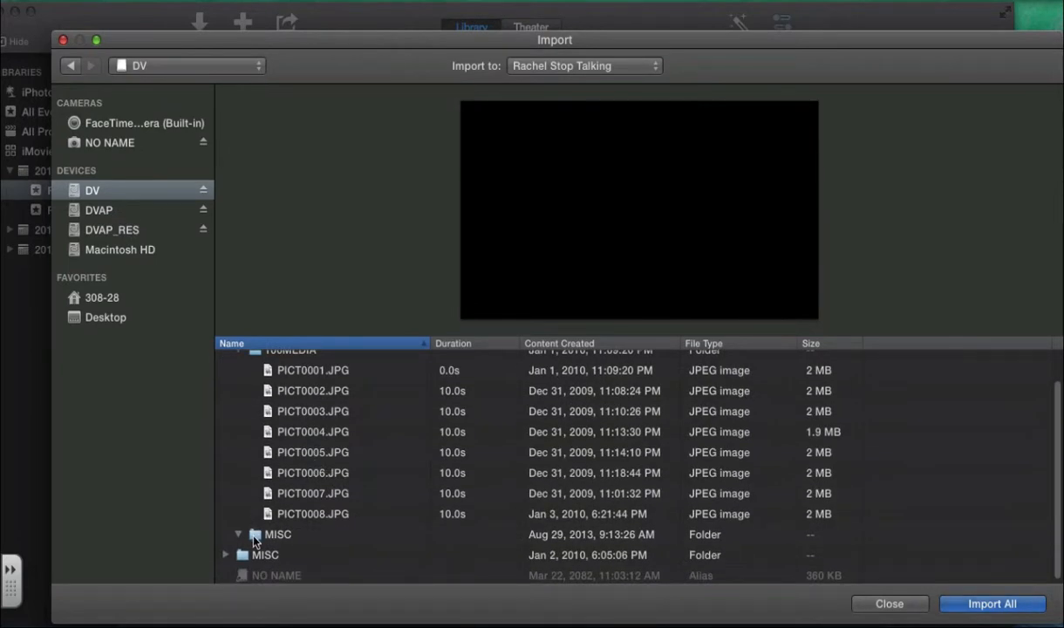
click(108, 143)
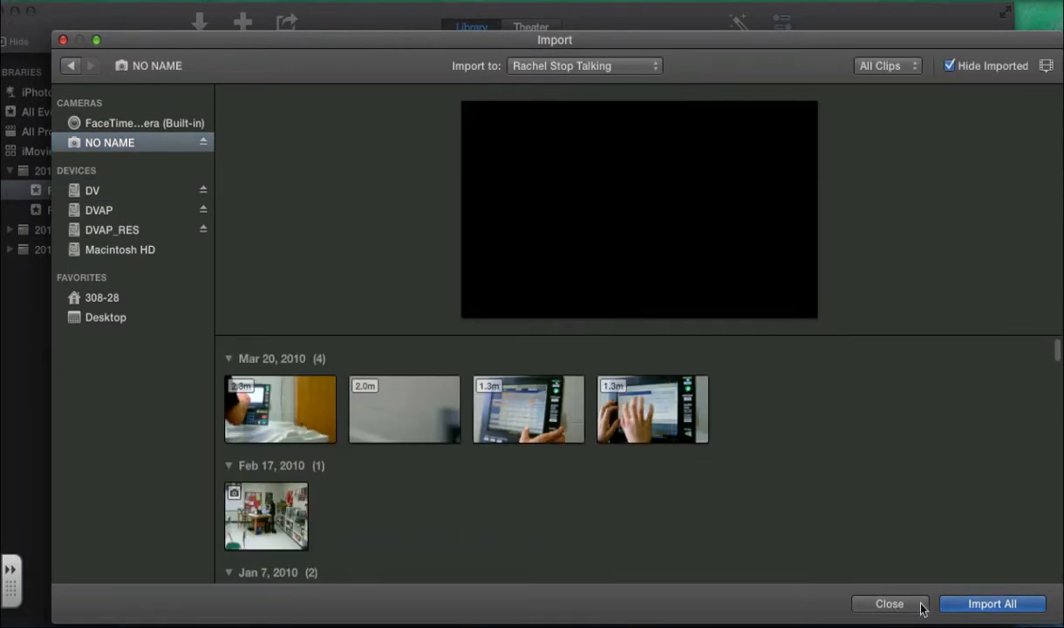
Close the import window and start a new No Theme movie named 'Final Movie JB'.
click(890, 603)
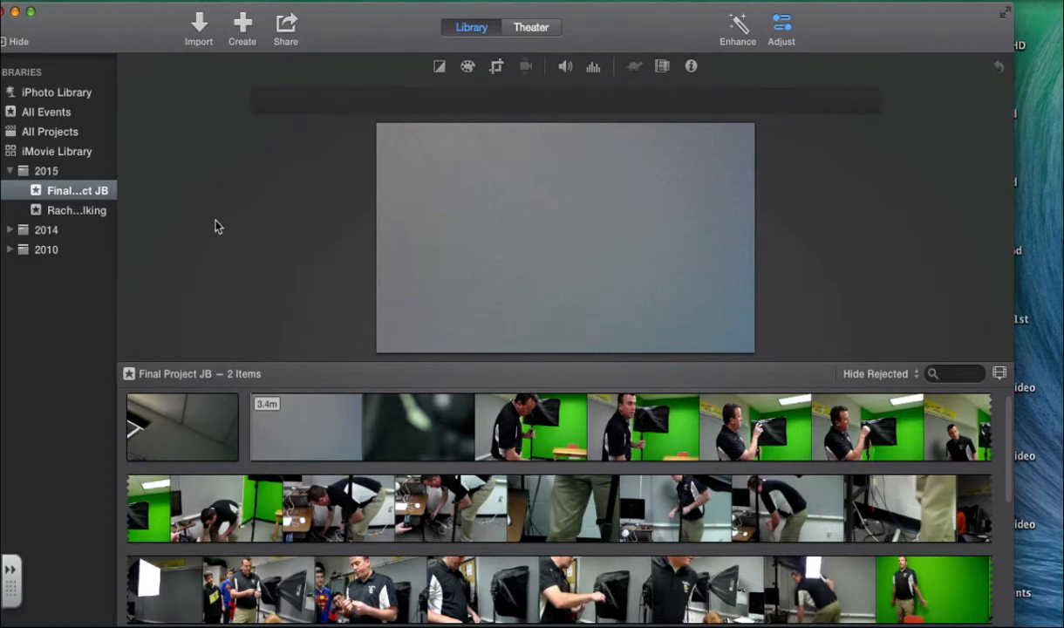
mouse_move(223, 45)
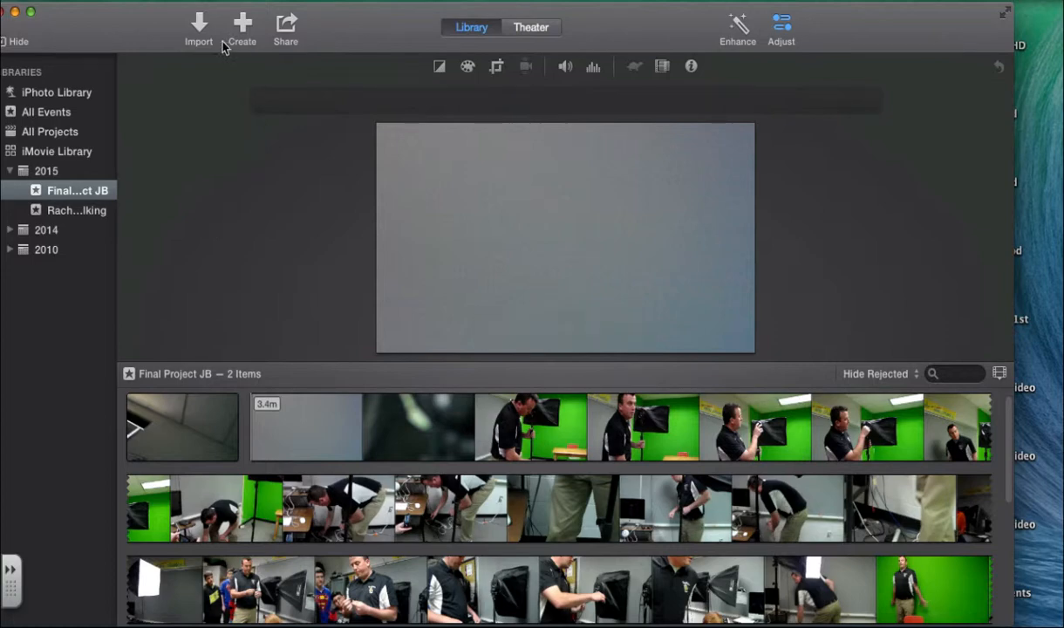
click(242, 28)
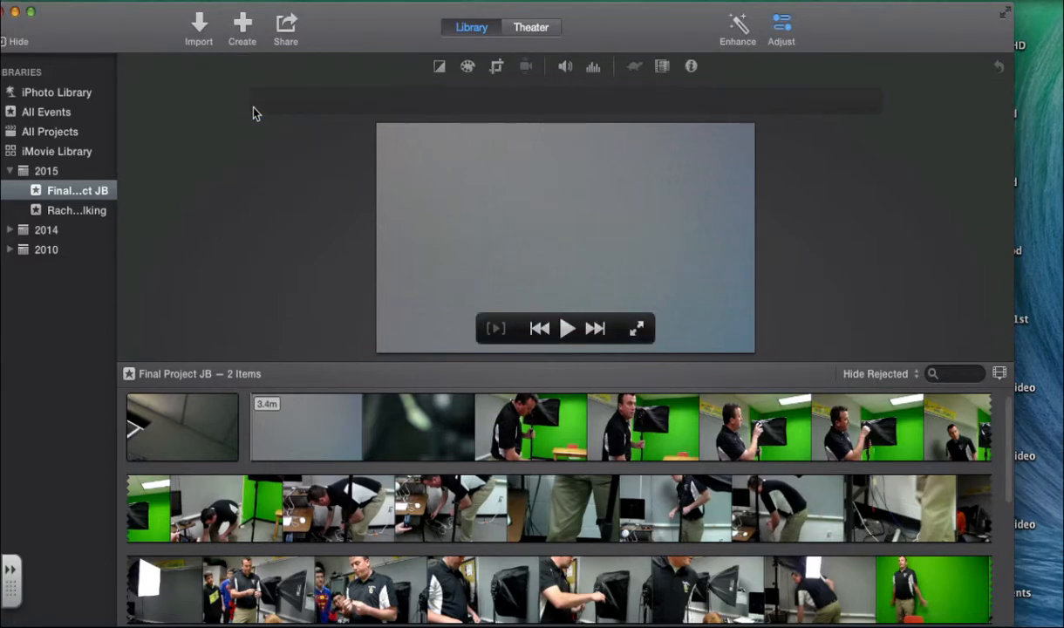
click(241, 26)
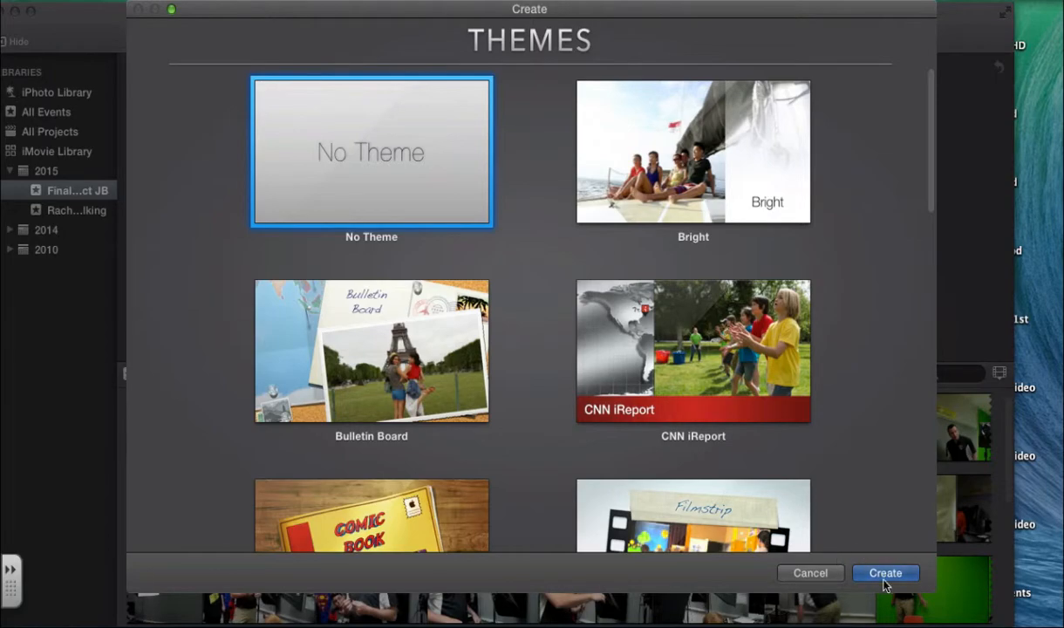
scroll(down, 3)
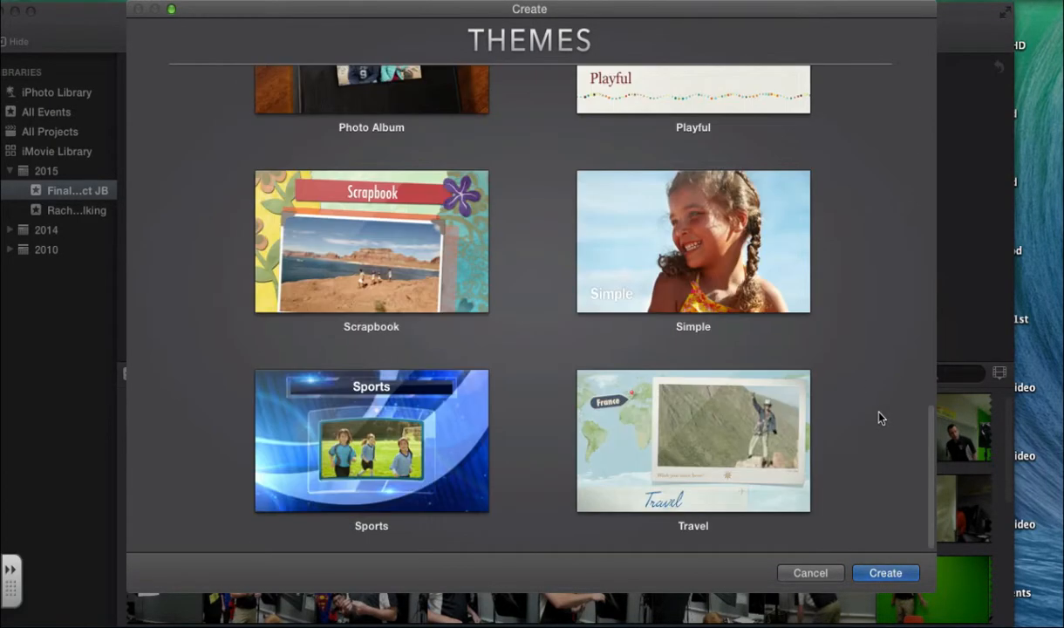
scroll(up, 3)
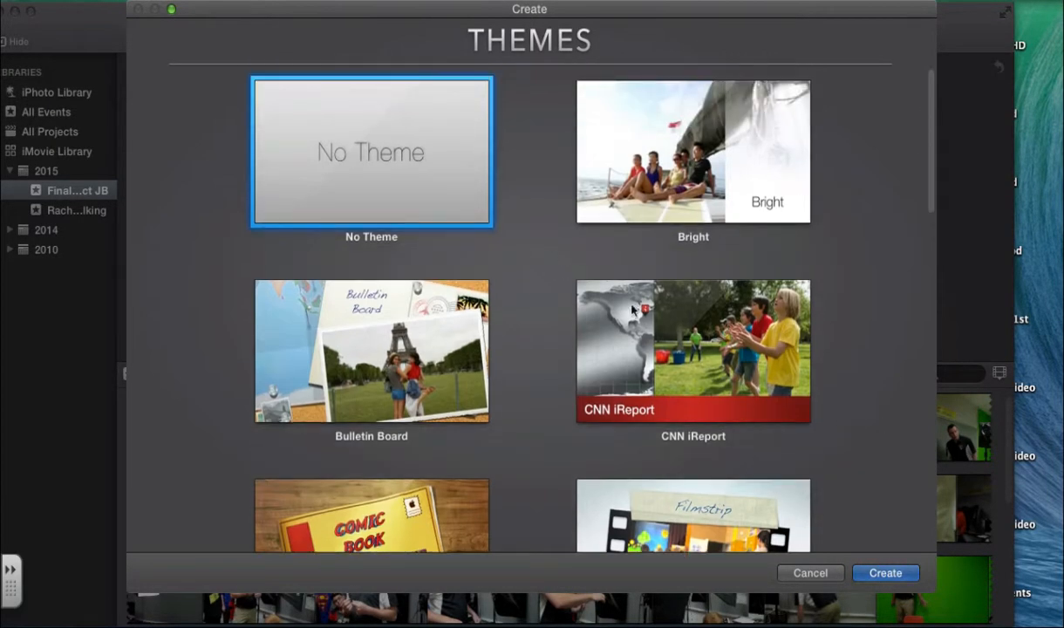
click(886, 572)
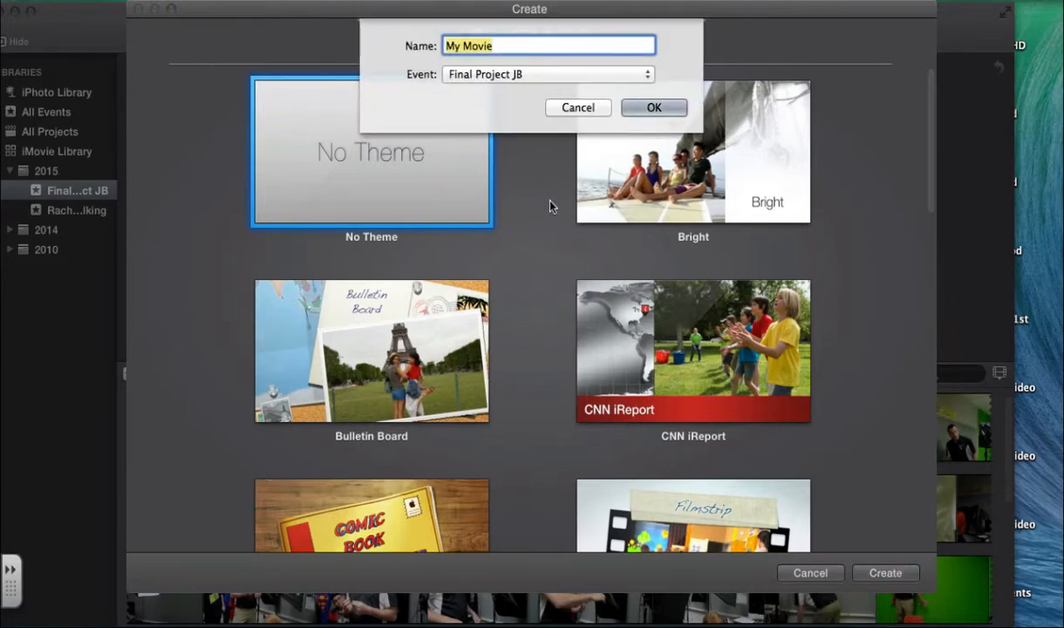
mouse_move(572, 220)
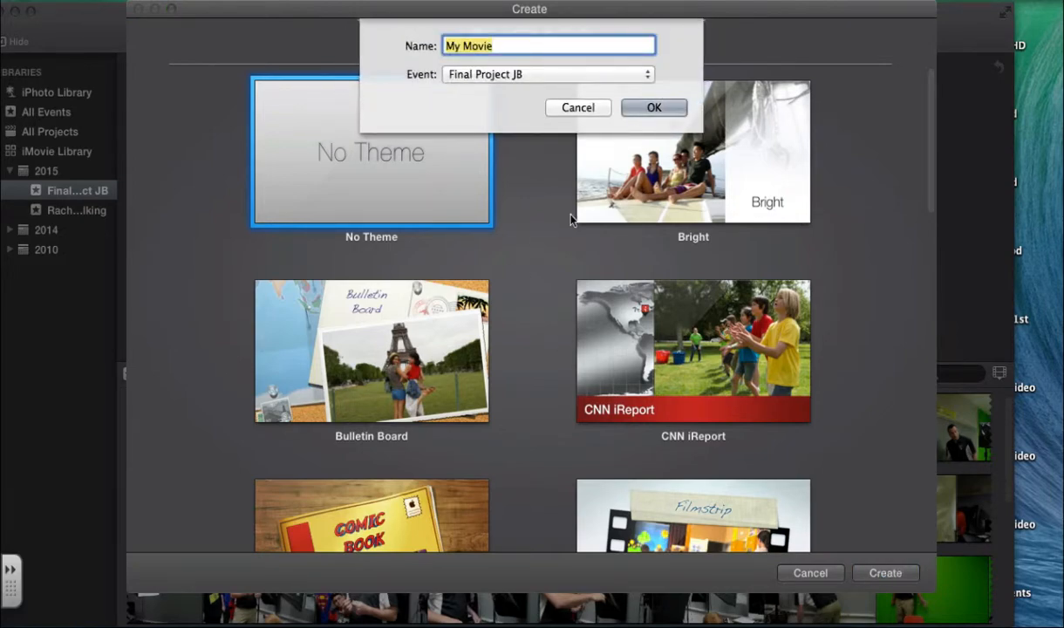
text(Fin)
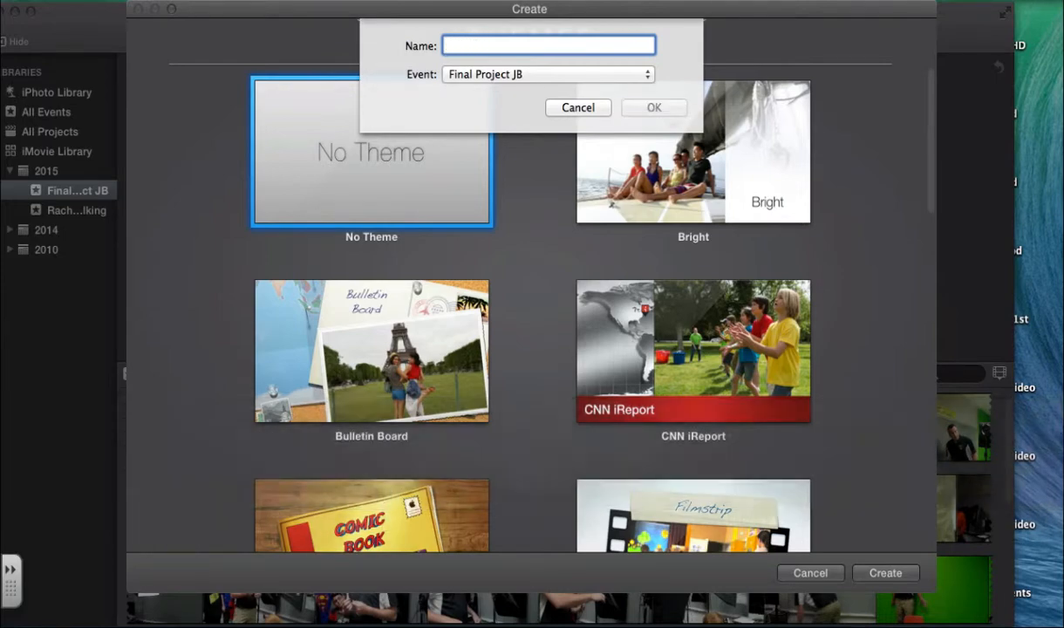
text(Final Movie JB)
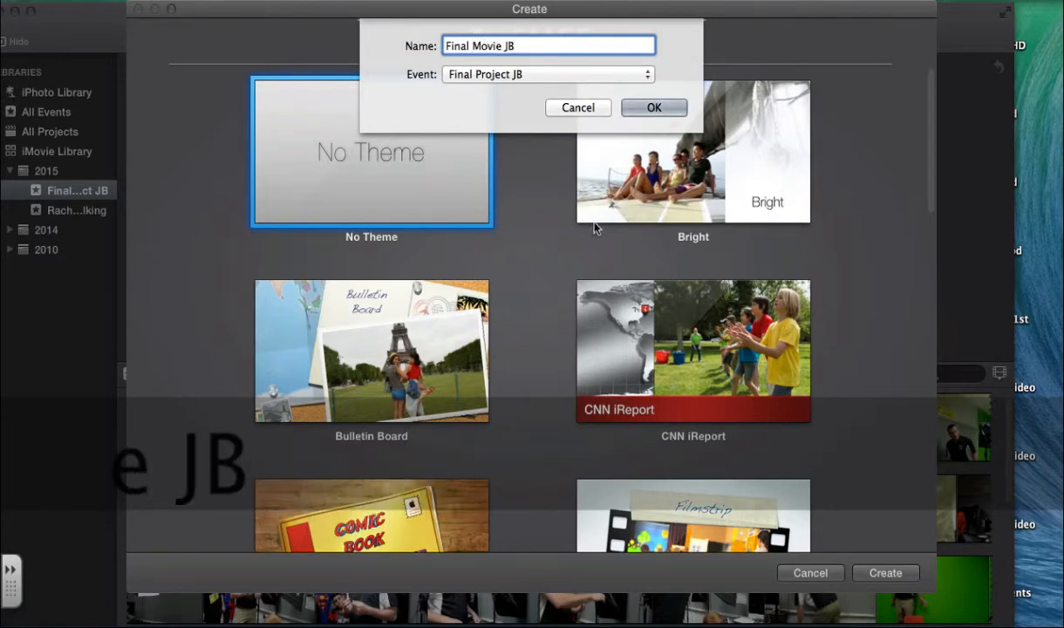
Confirm creating the Final Movie JB project with the greenscreen clip in its timeline.
click(577, 108)
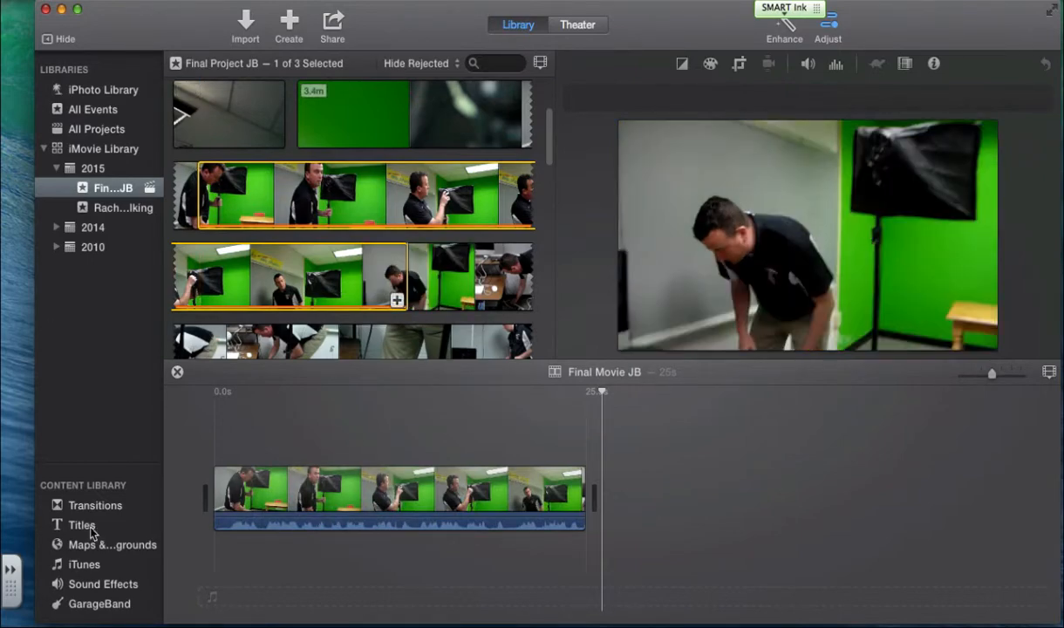
Place an Expand Lower Third title reading 'Greenscreen Room' over the greenscreen clip.
click(80, 523)
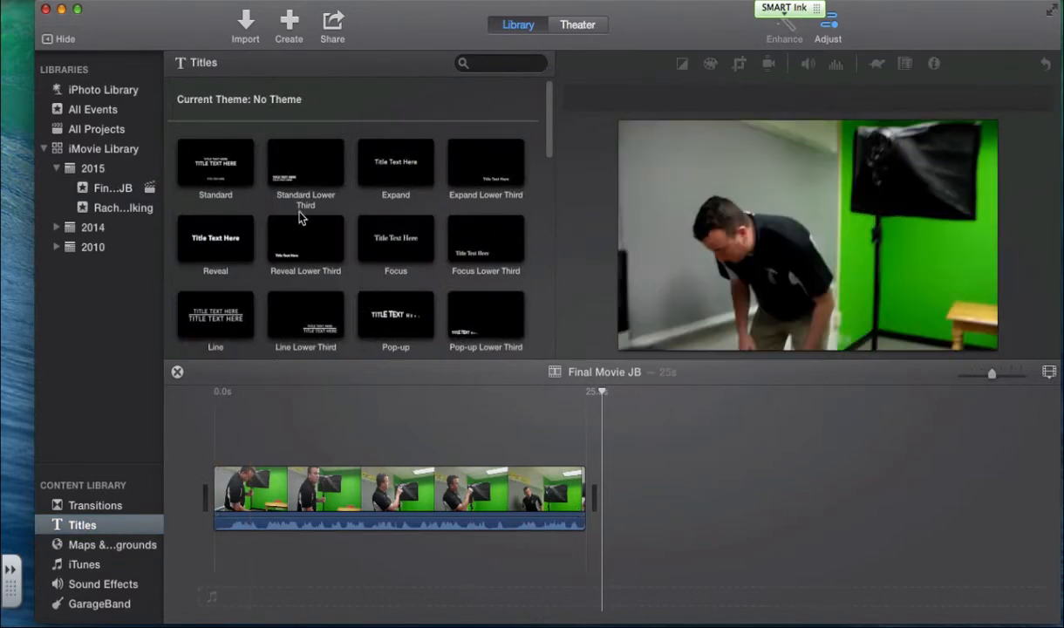
drag(485, 164, 248, 488)
text(Greenscreen Room)
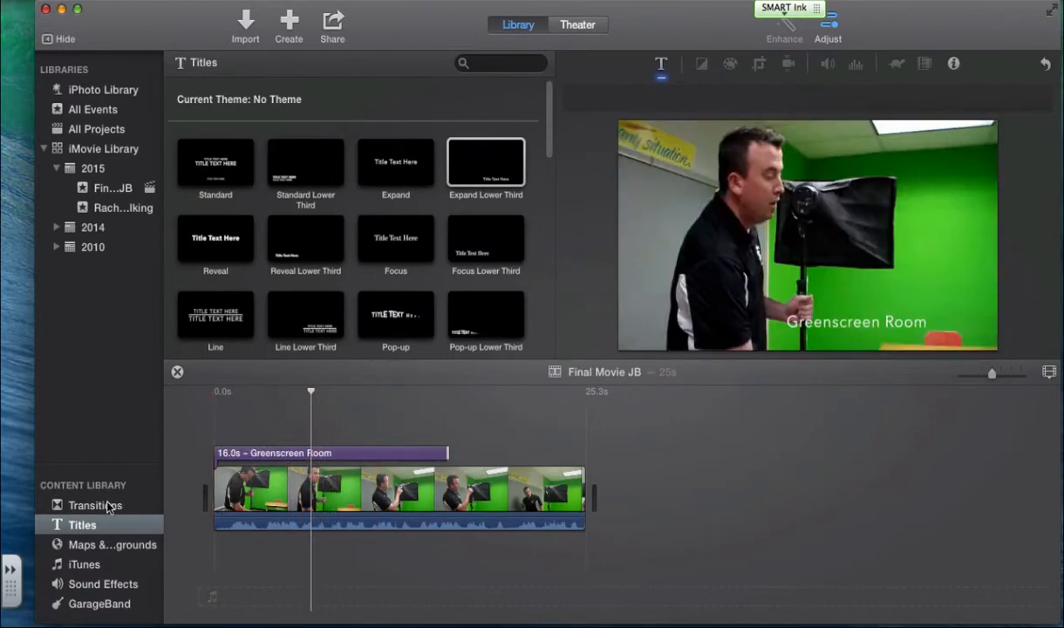
Add a closing title card with the name after the clip, then return to the Final Project JB event's clips.
click(95, 505)
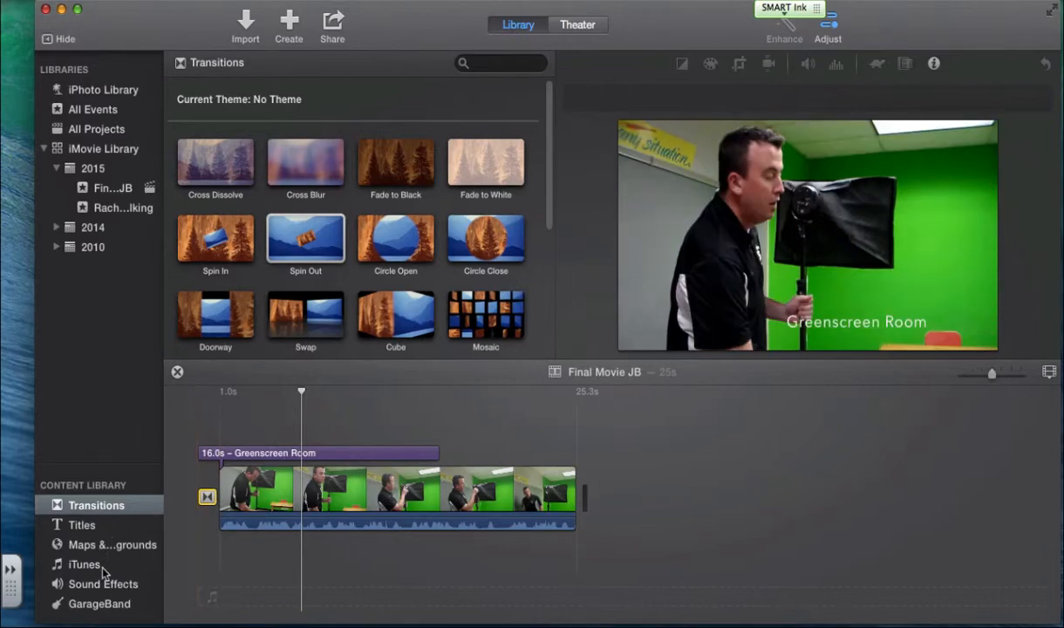
mouse_move(103, 593)
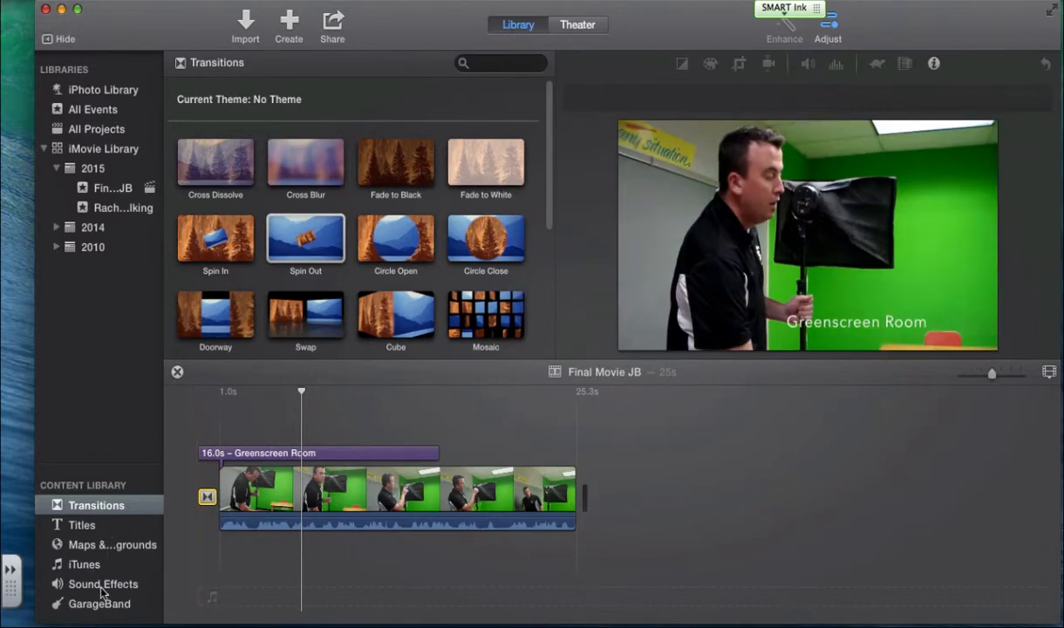
mouse_move(101, 582)
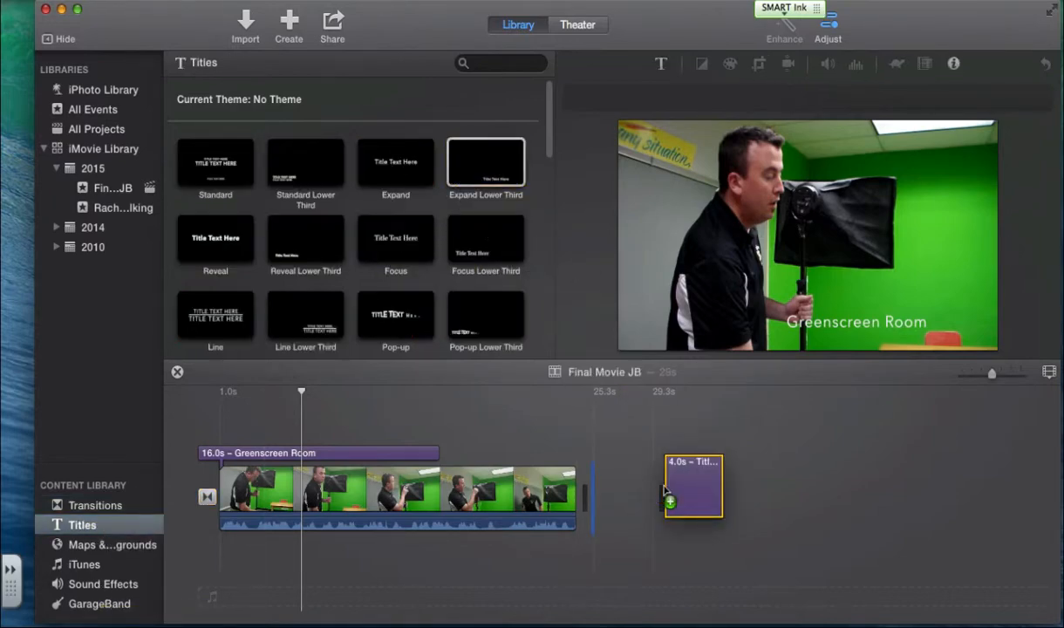
drag(694, 487, 621, 498)
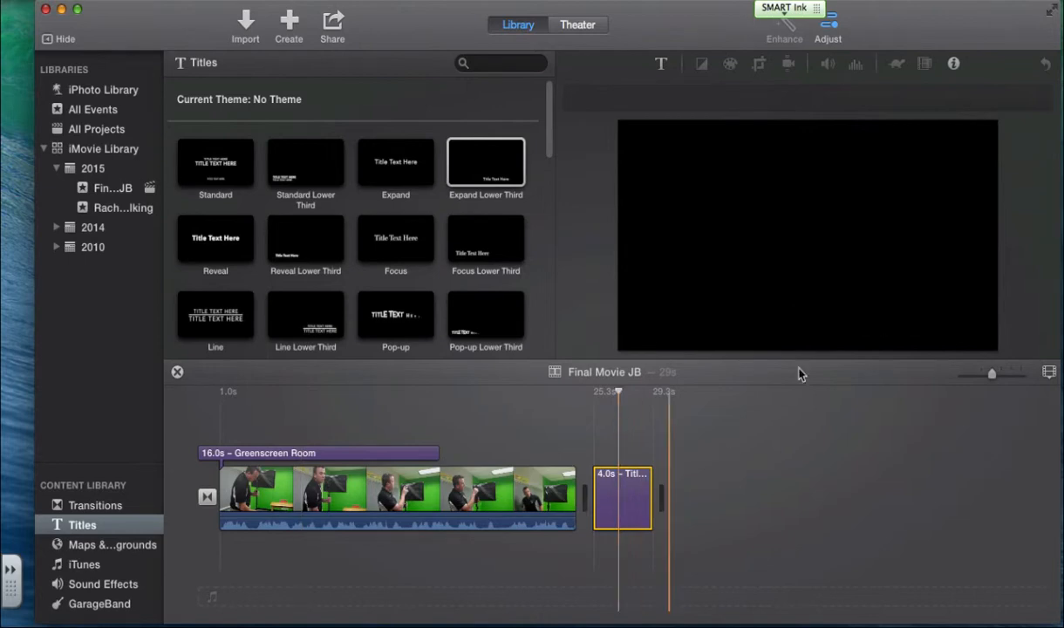
double_click(621, 497)
text(Mr. O)
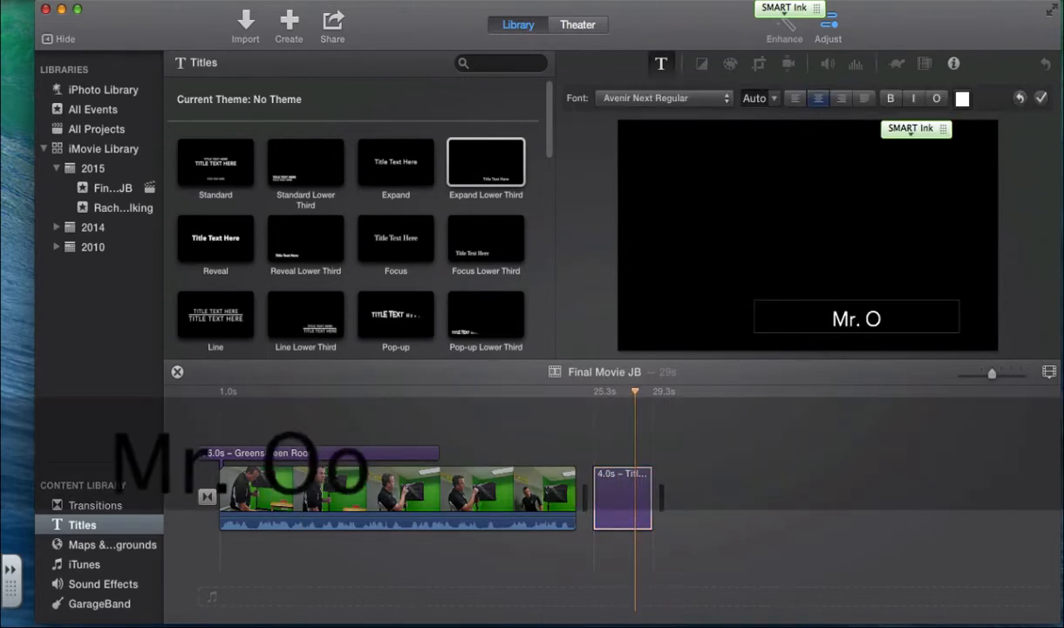
text(ney)
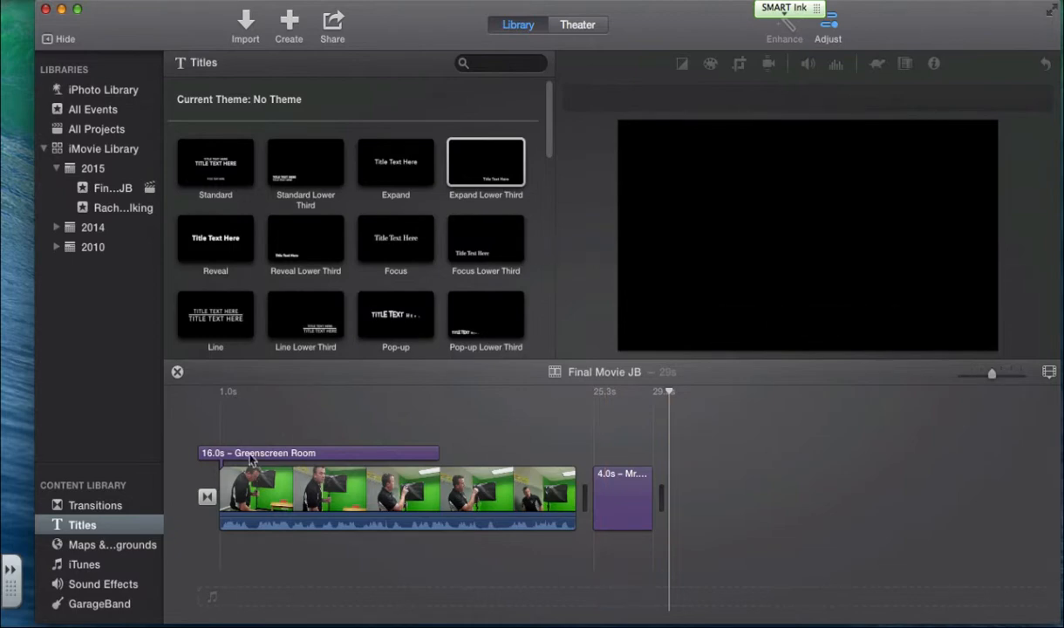
mouse_move(126, 213)
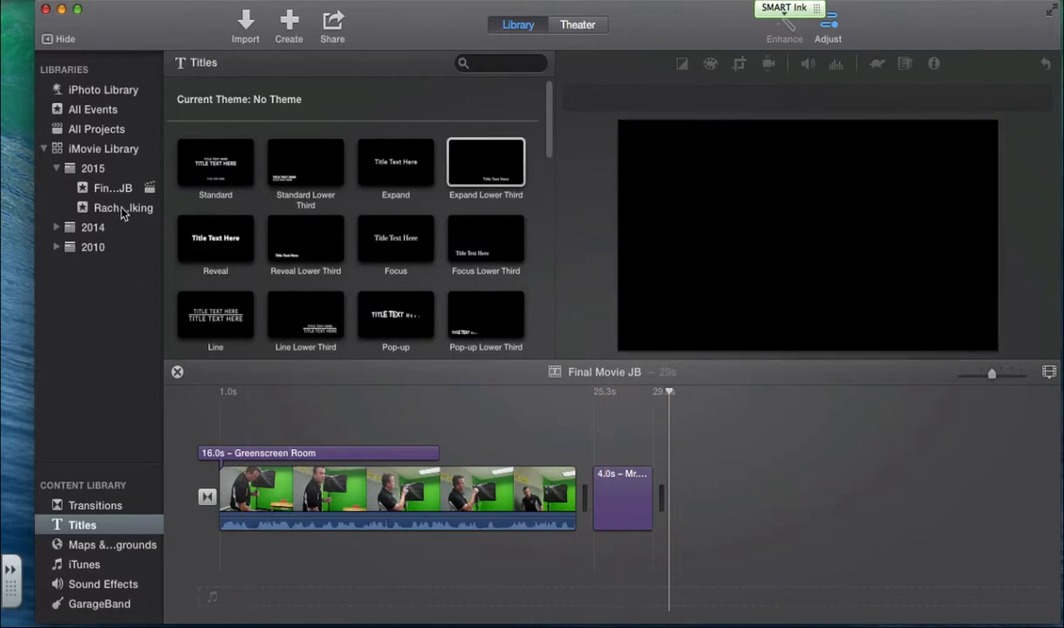
click(112, 189)
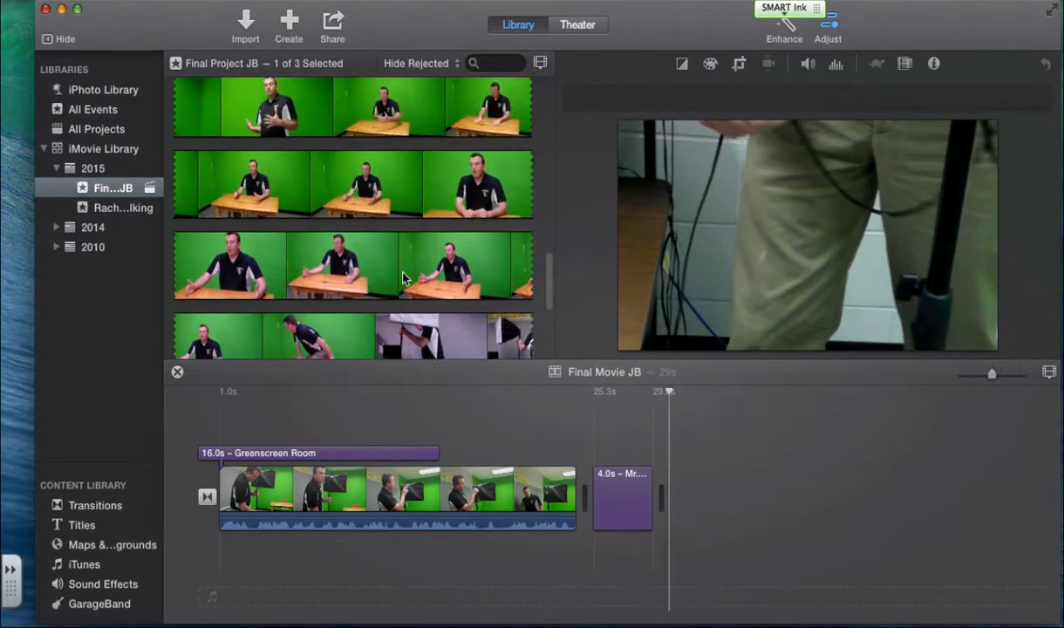
scroll(down, 3)
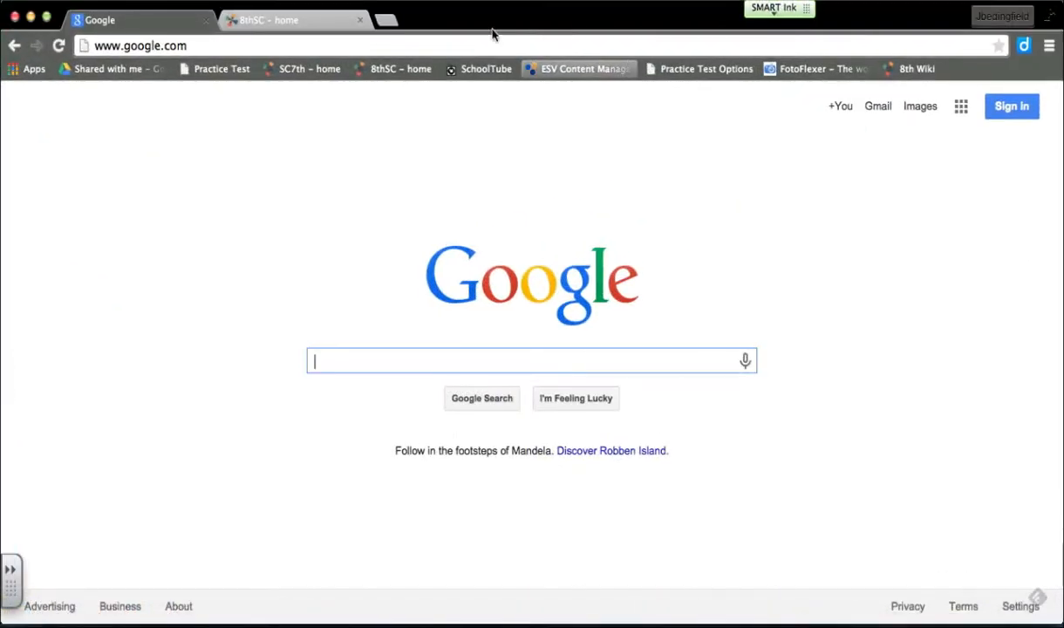
On youtube.com, search 'great back ground loops', then search 'lightning background'.
text(youtube.com)
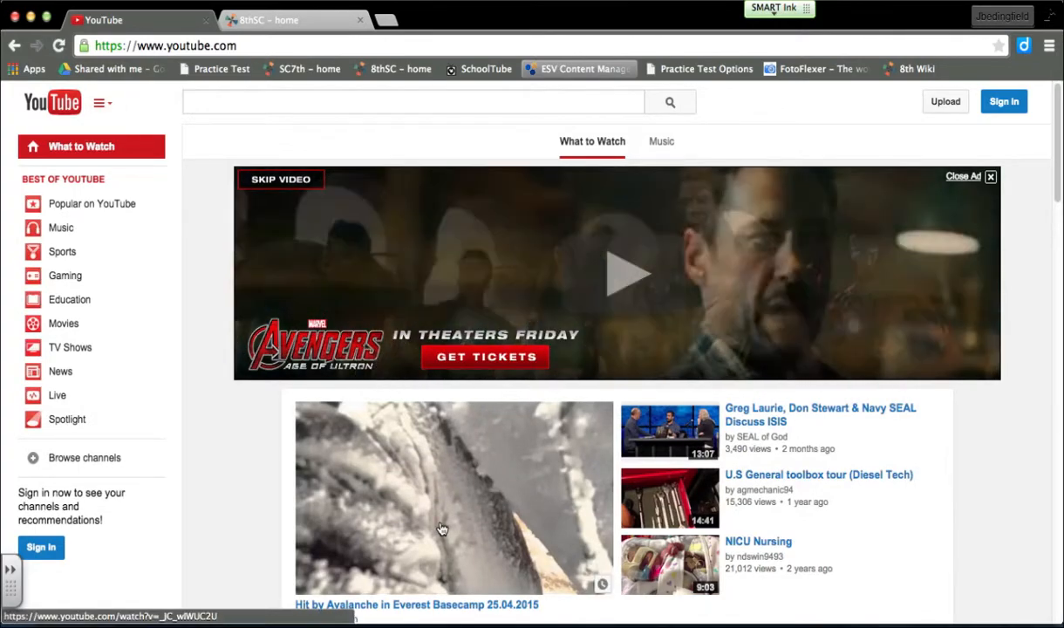
click(412, 101)
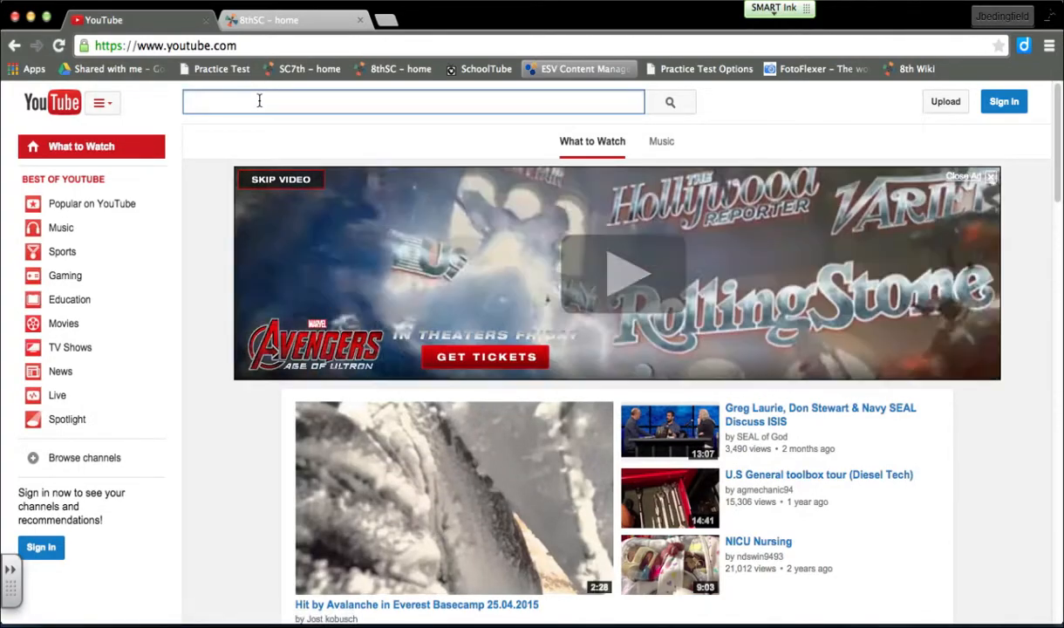
text(great back ground loops)
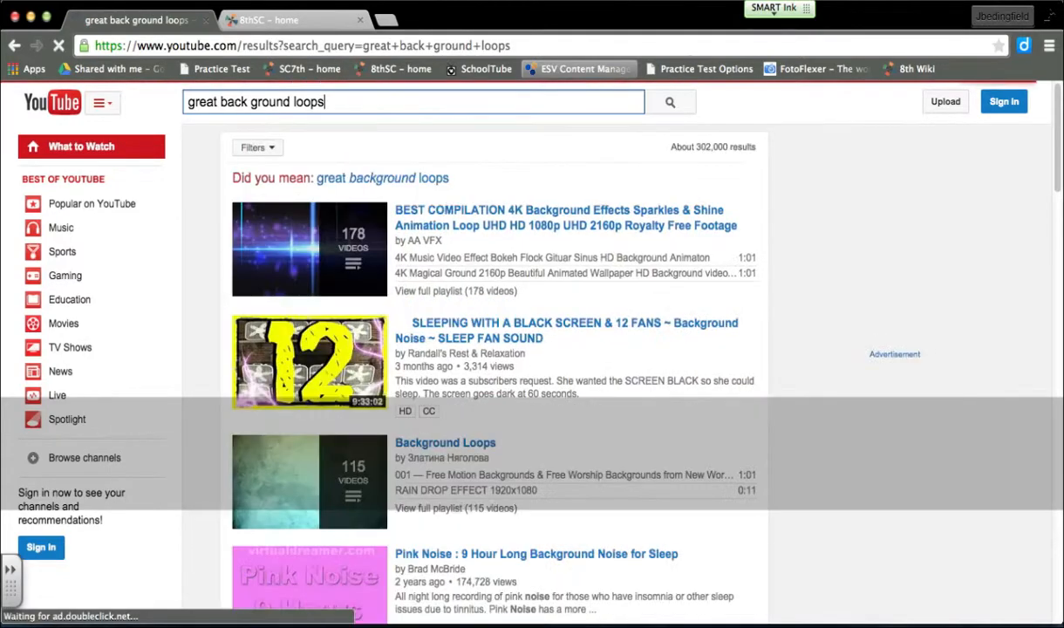
scroll(down, 3)
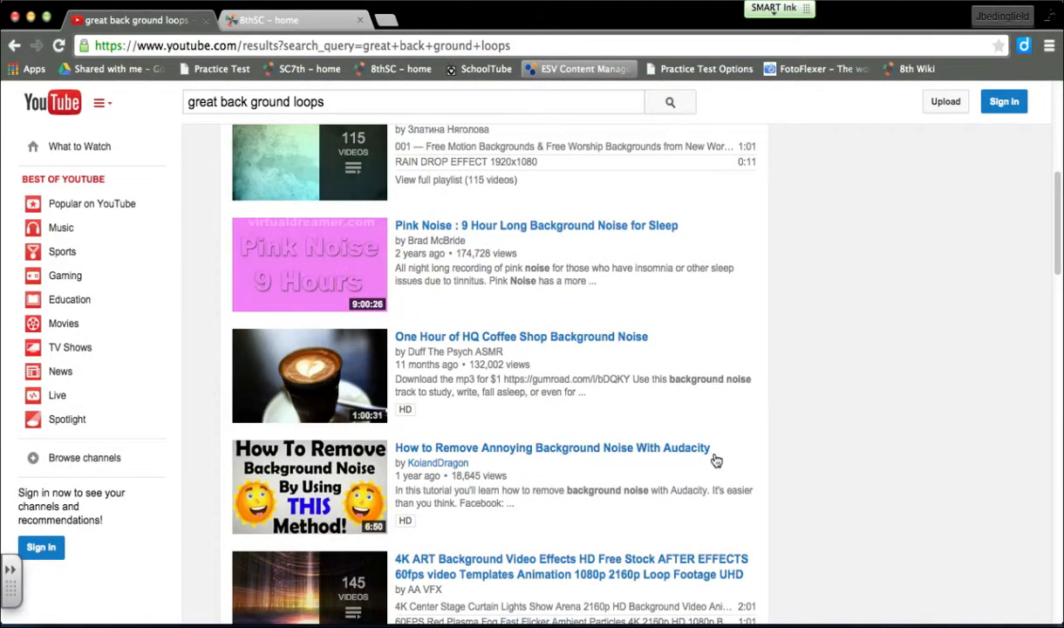
scroll(down, 3)
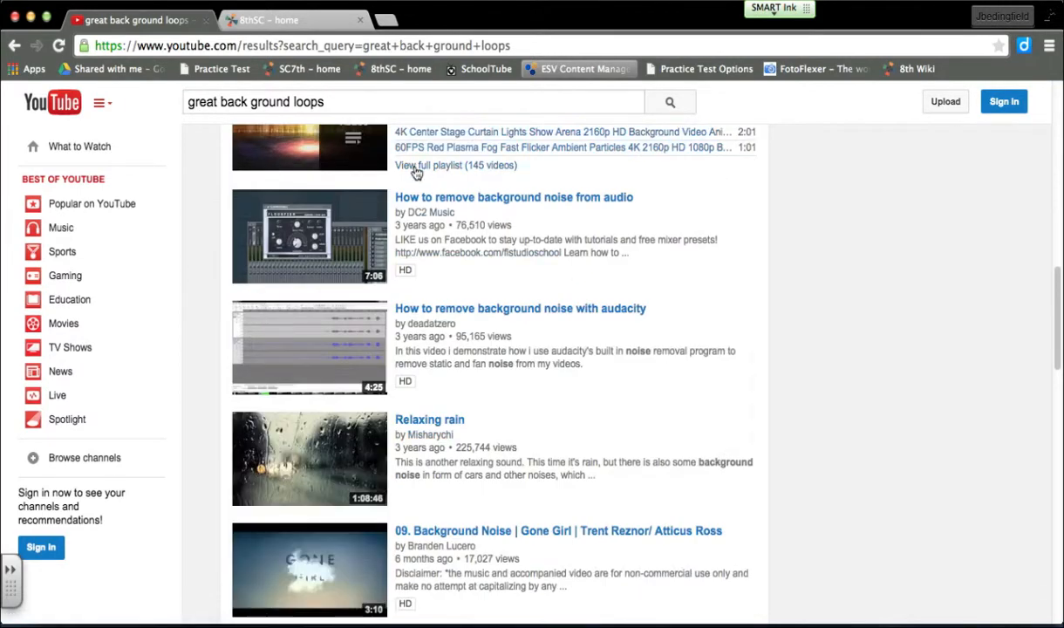
scroll(down, 3)
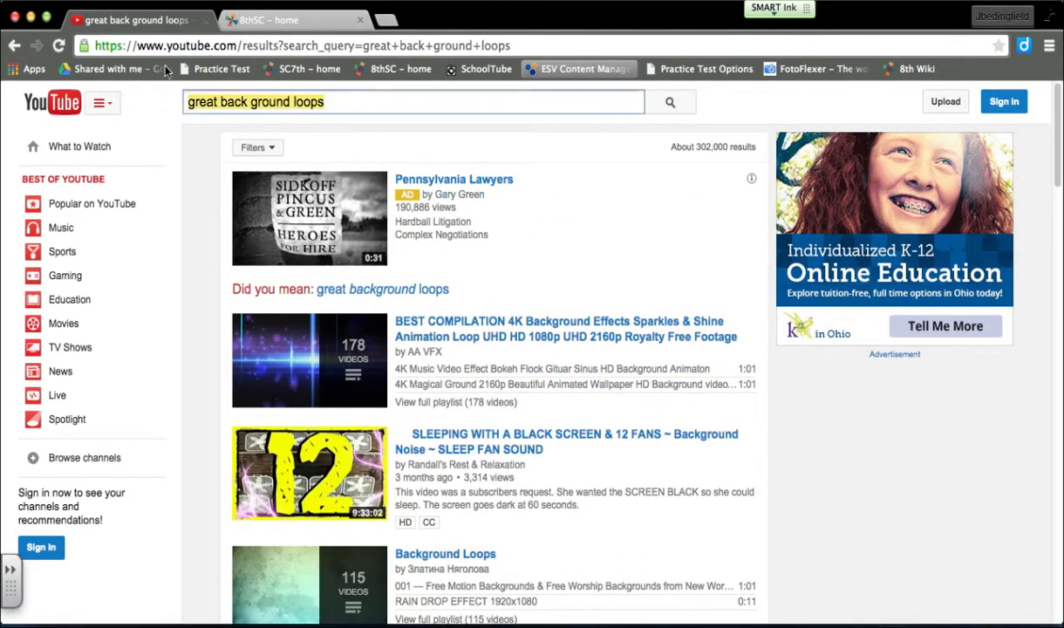
text(lightning)
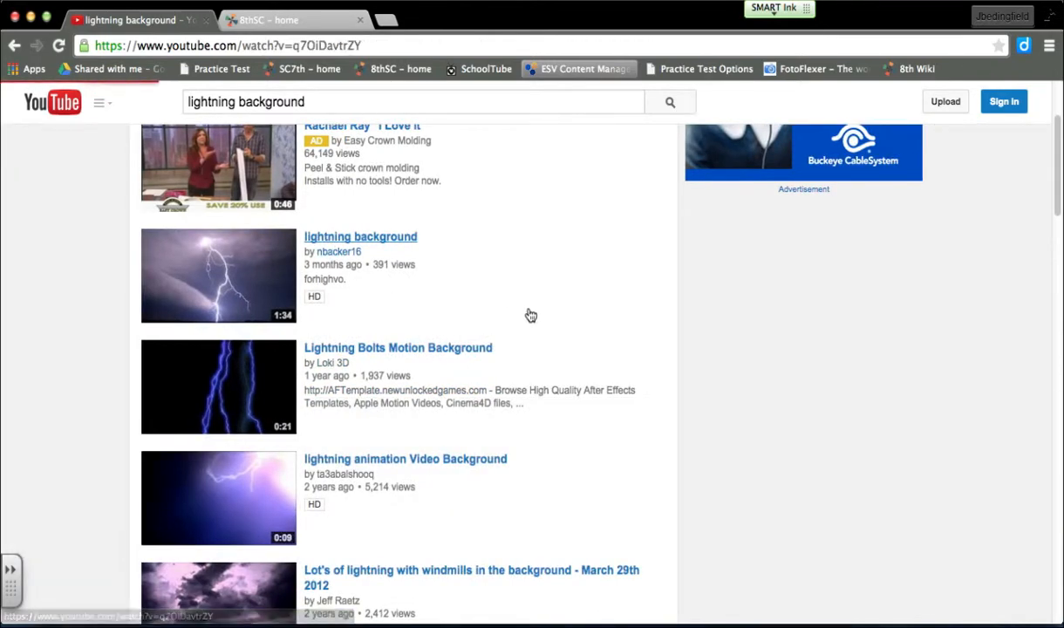
Open the 1:34 lightning background video to download it as lightning background.mp4 via savefrom.net.
click(360, 237)
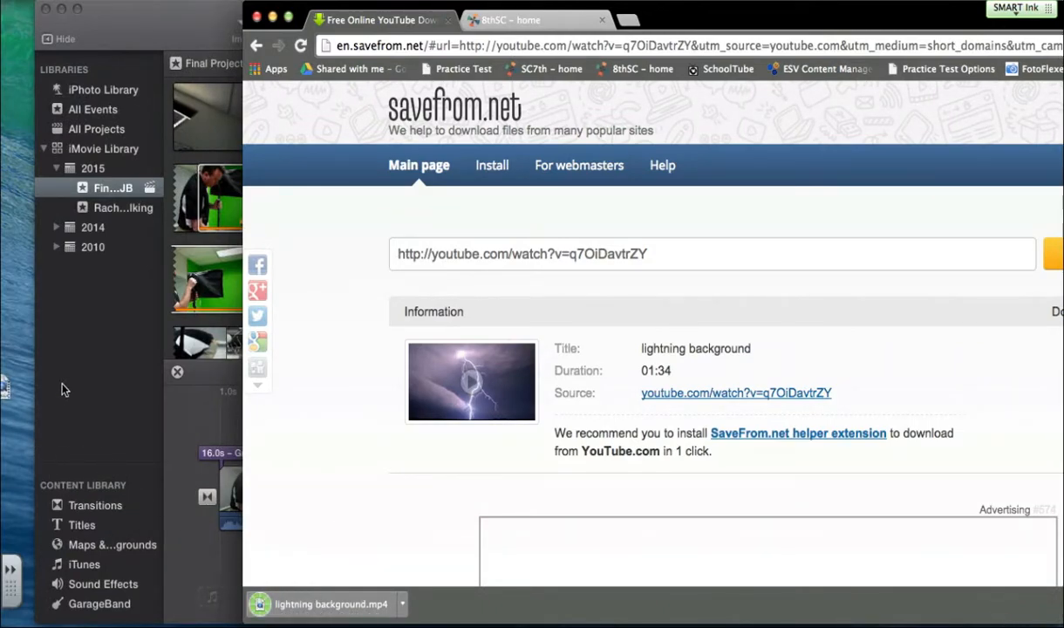
mouse_move(105, 37)
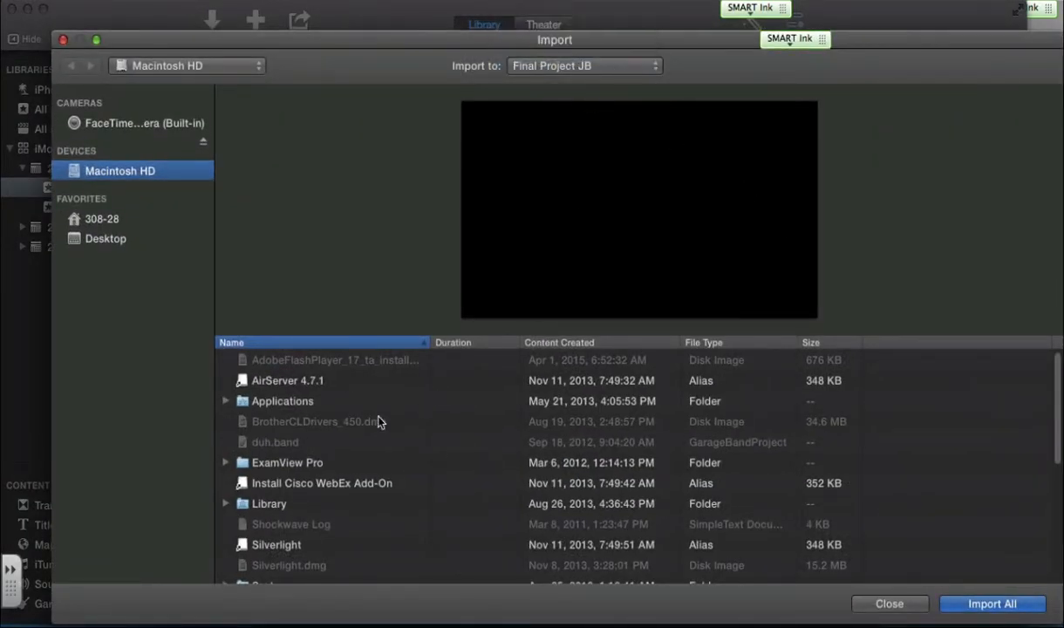
Place a lightning clip after the Greenscreen Room clip and delete the 4.0s purple placeholder.
click(105, 237)
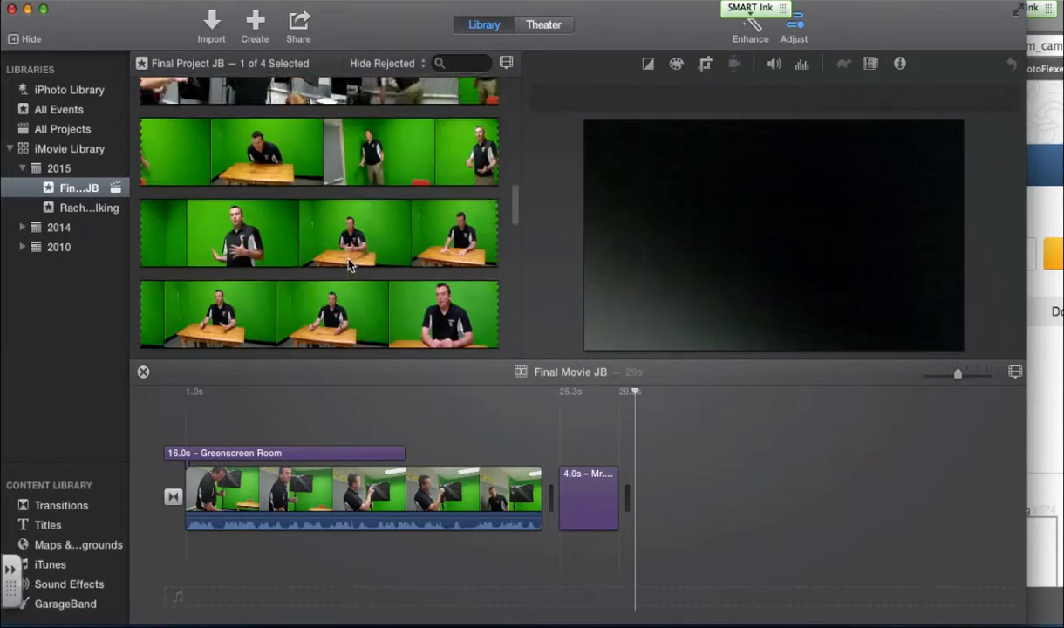
scroll(down, 3)
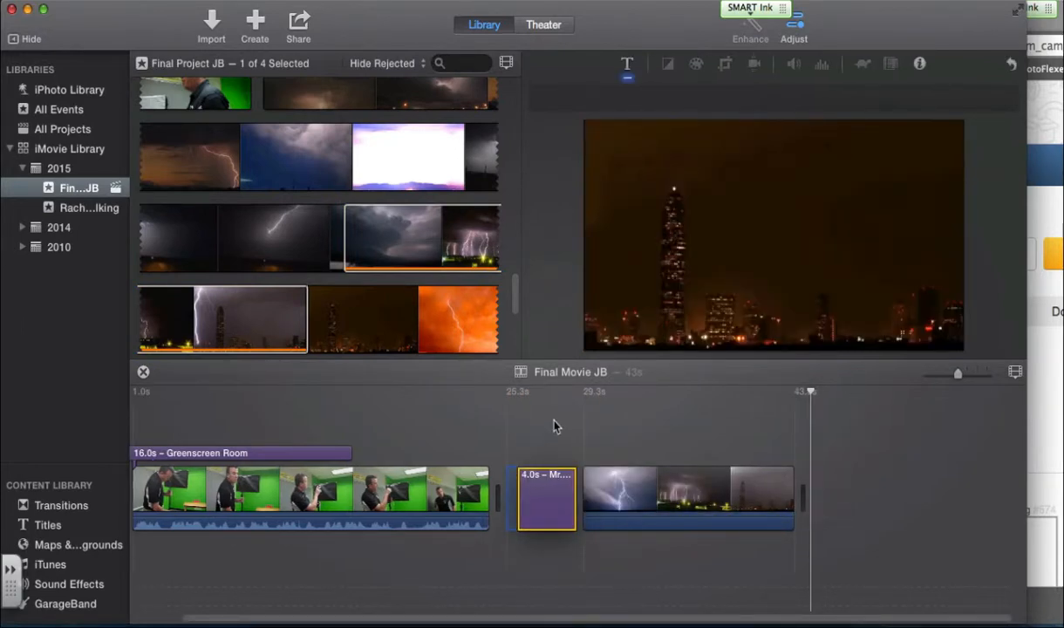
click(555, 499)
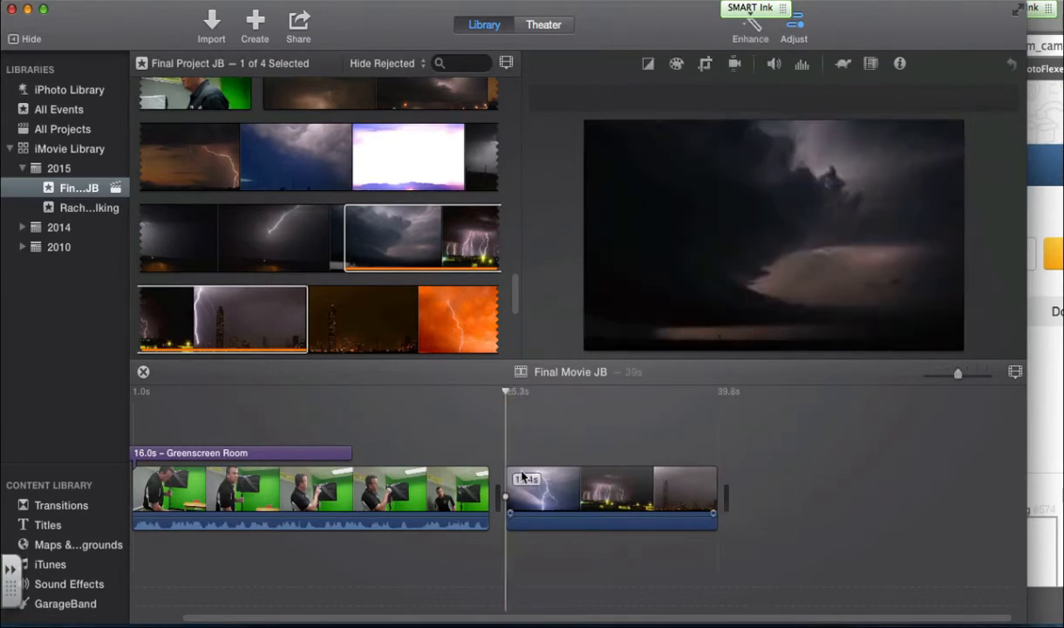
scroll(down, 3)
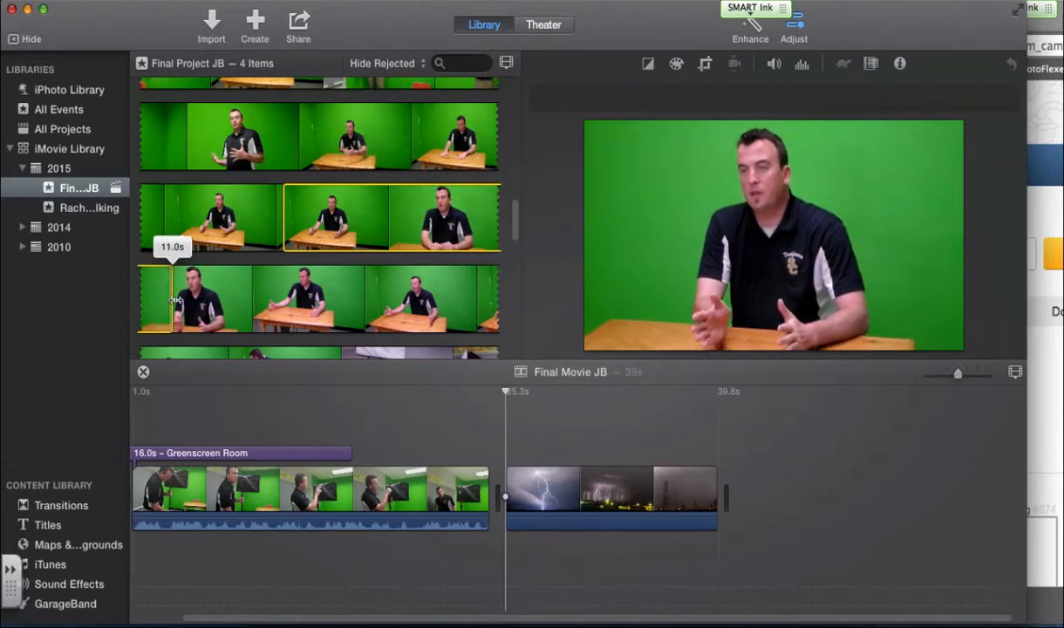
mouse_move(293, 281)
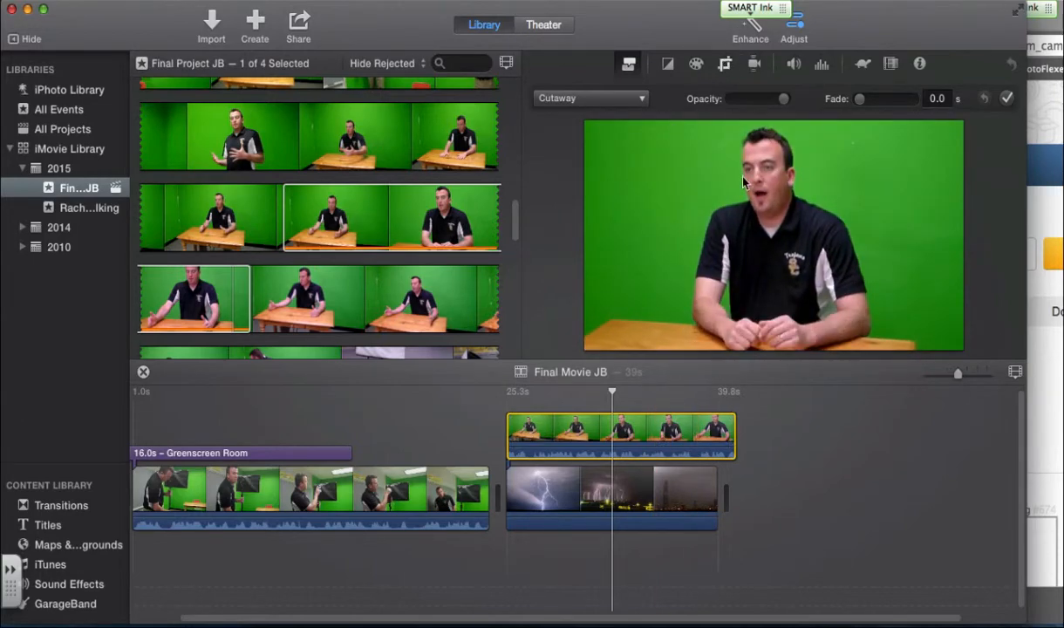
Start cropping the greenscreen overlay clip sitting above the lightning footage.
click(726, 63)
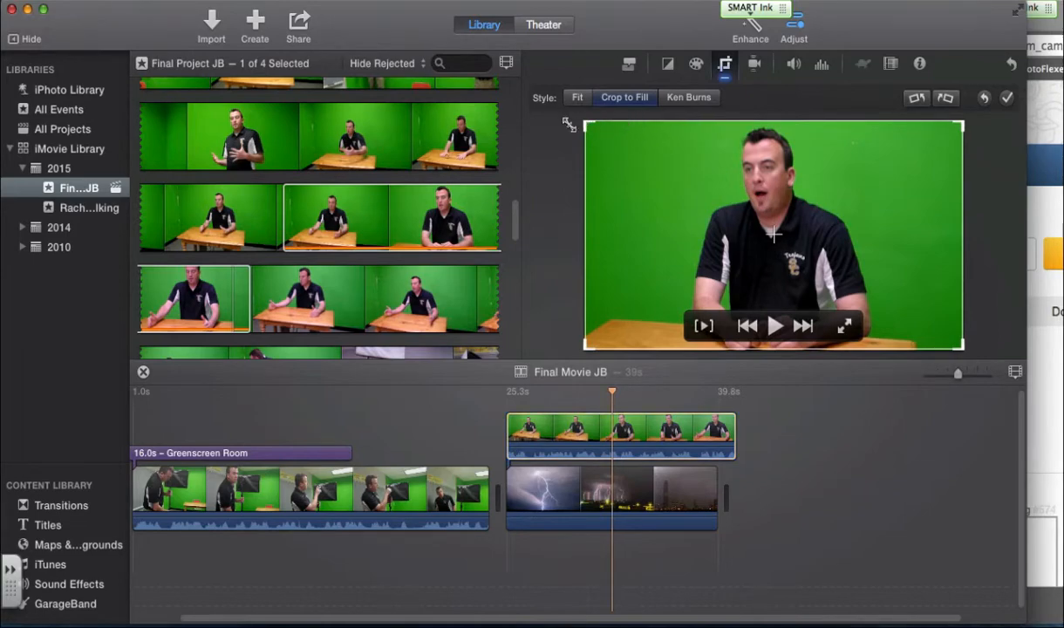
mouse_move(955, 340)
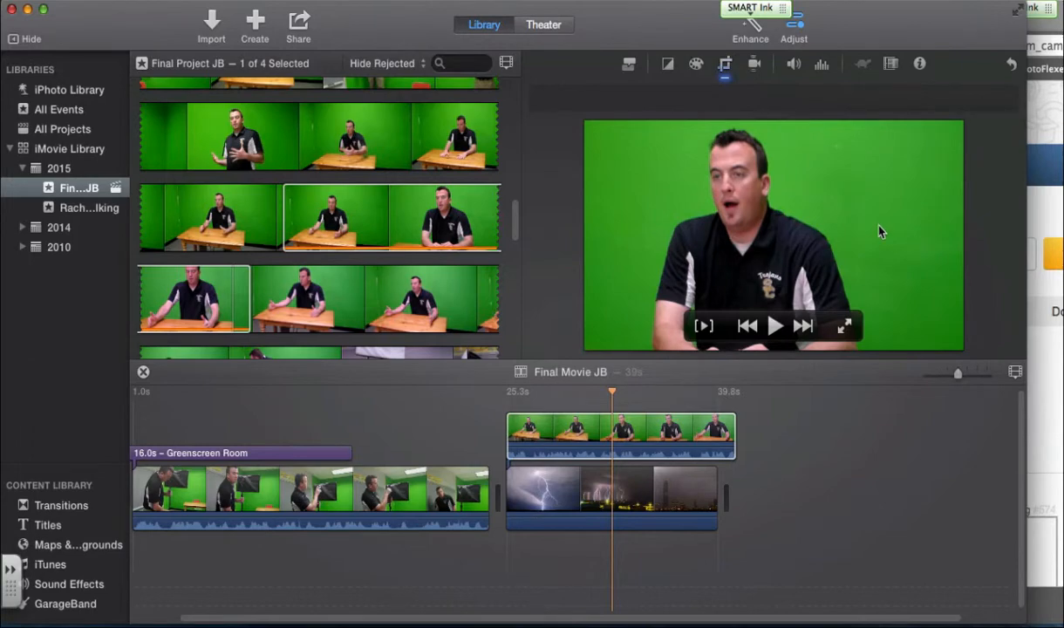
mouse_move(757, 392)
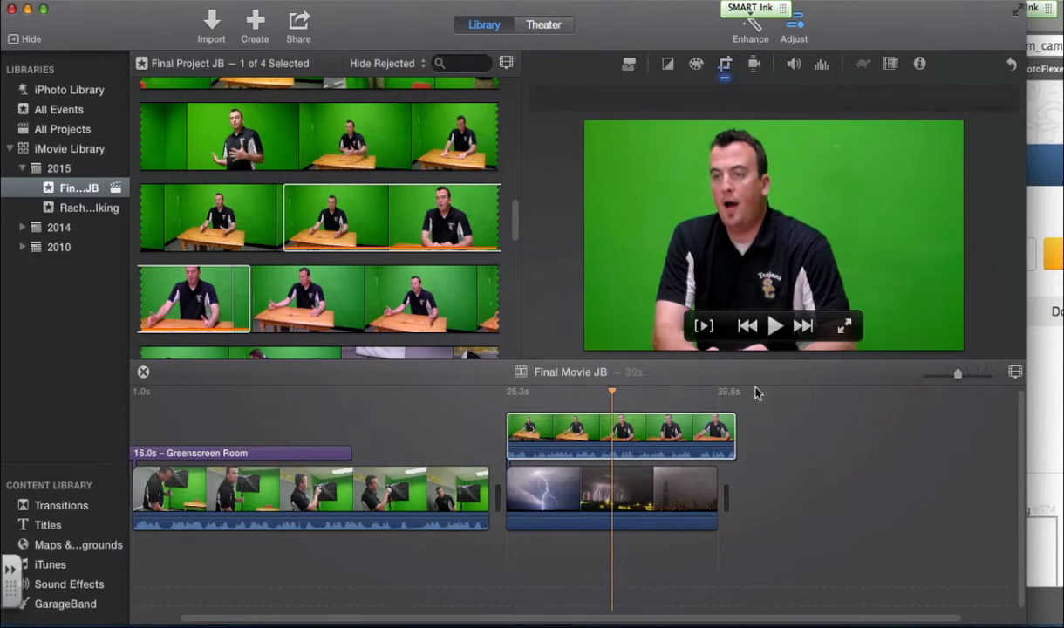
Set the presenter overlay to Green/Blue Screen so he appears over the lightning.
click(628, 63)
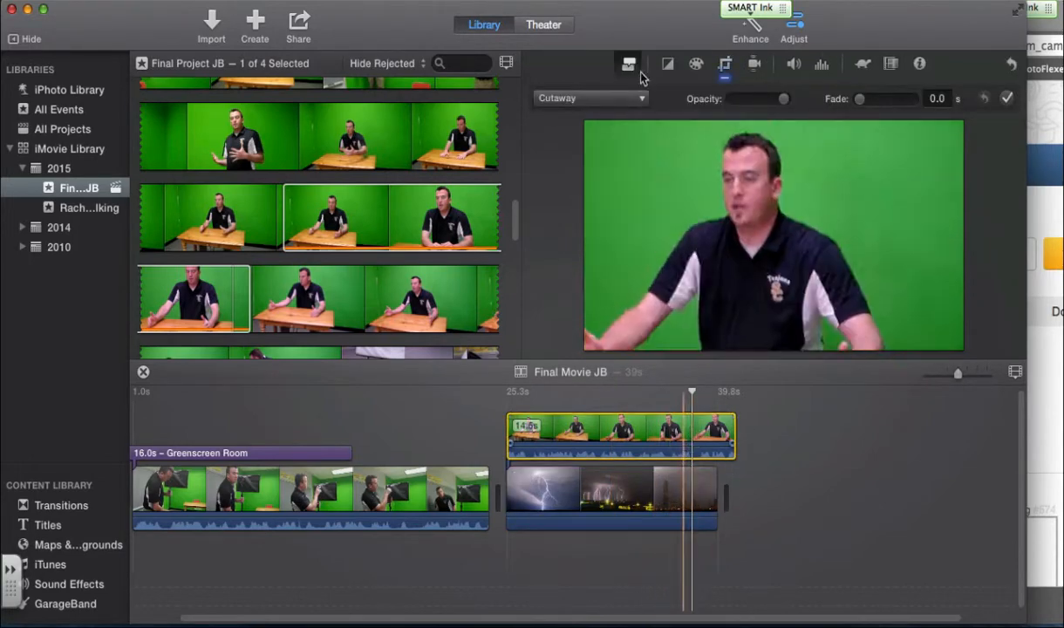
click(590, 97)
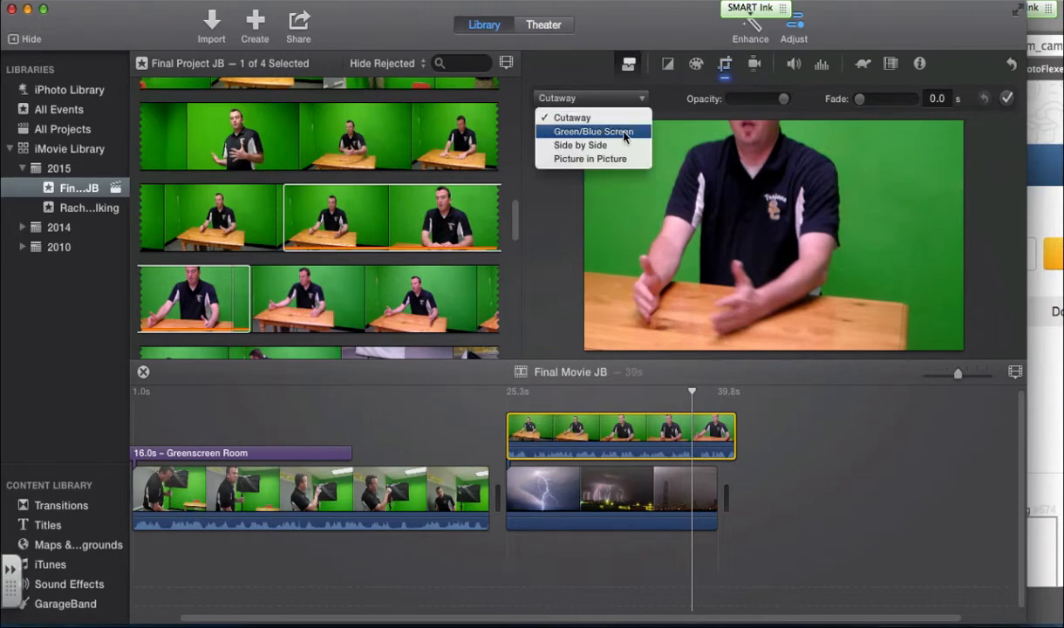
click(596, 131)
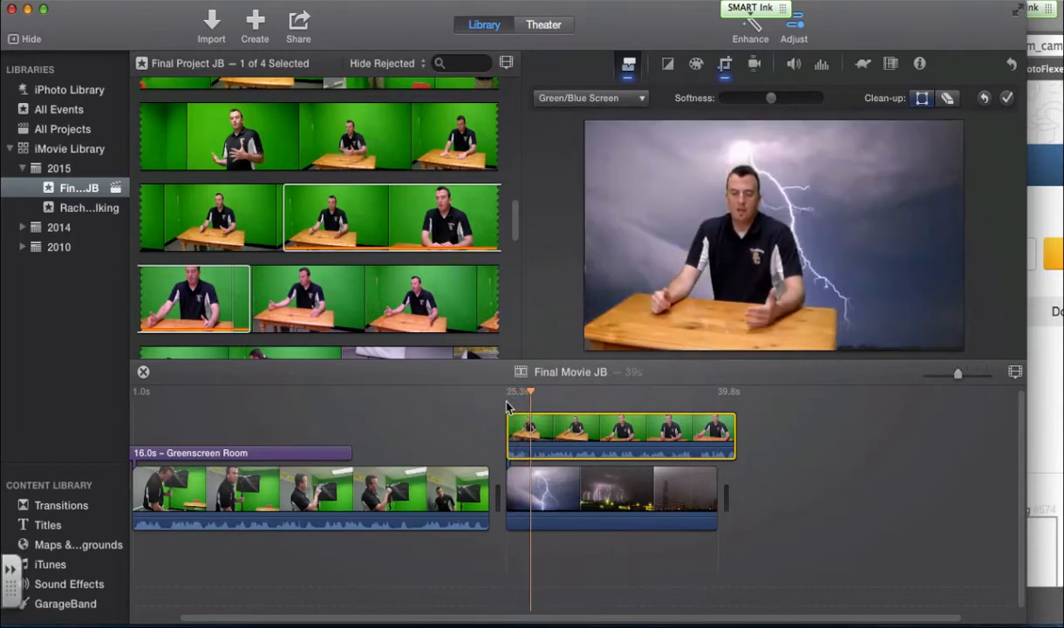
Lower the Greenscreen Room clip's volume to 63%.
click(561, 391)
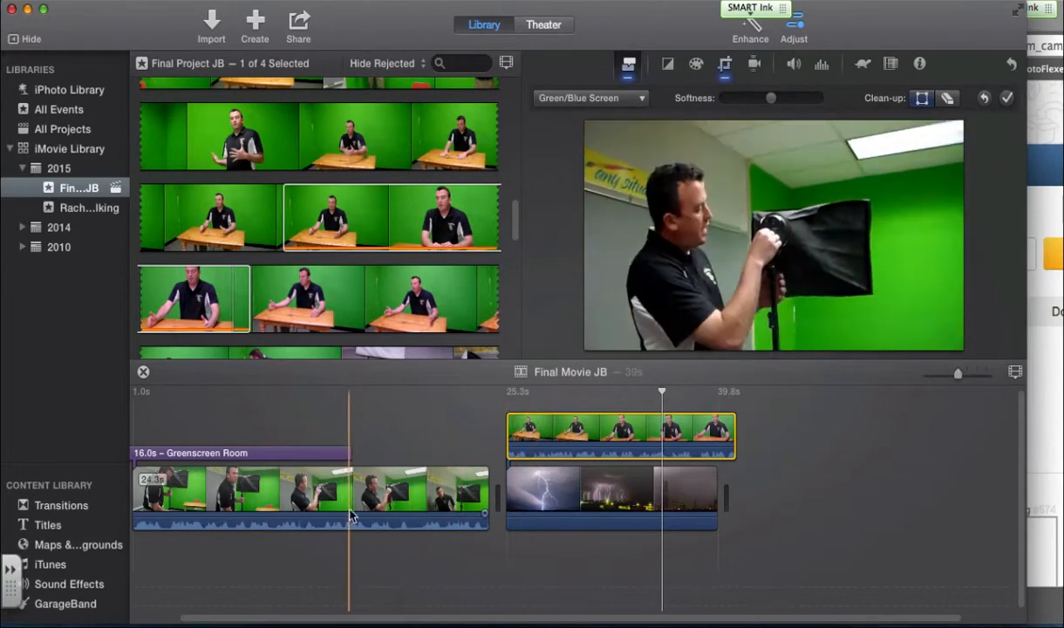
click(410, 523)
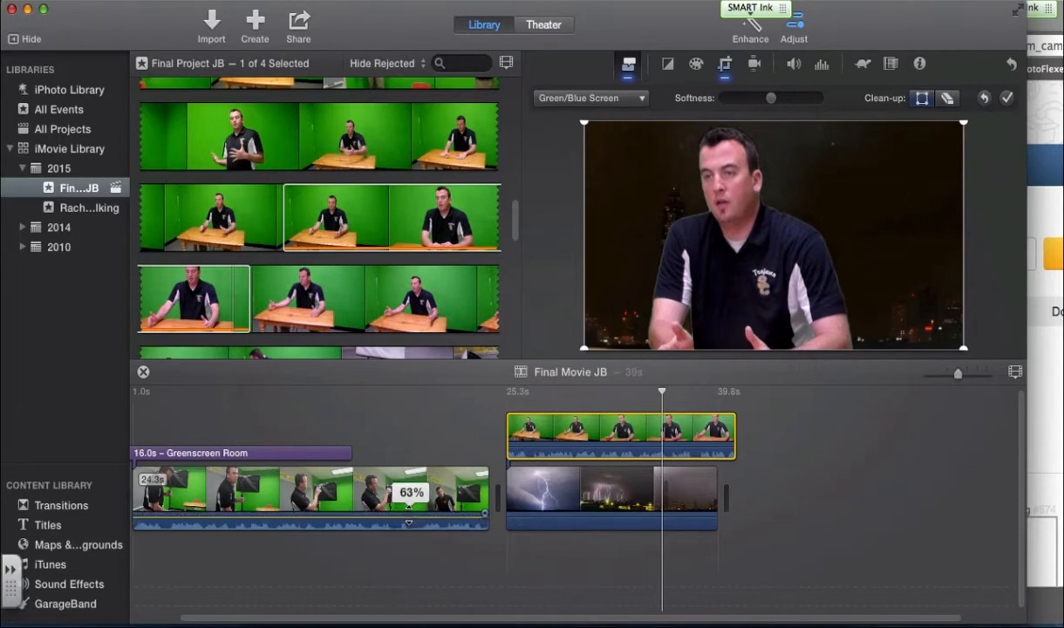
drag(410, 506, 410, 520)
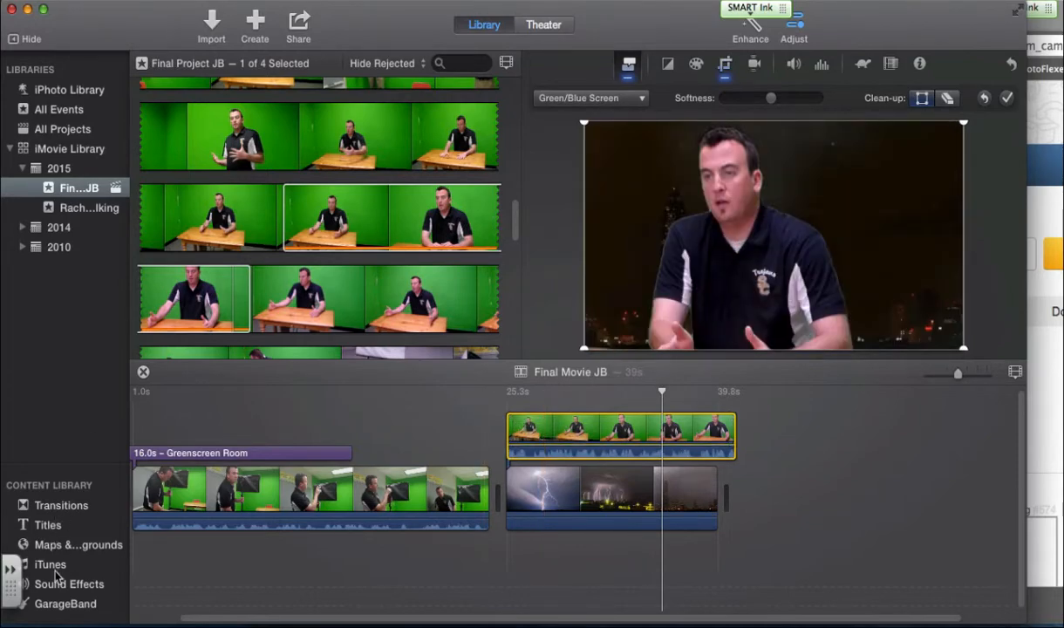
Add 'Ironic (Video)' from iTunes under the lightning section trimmed to 14.2s and preview it.
click(49, 566)
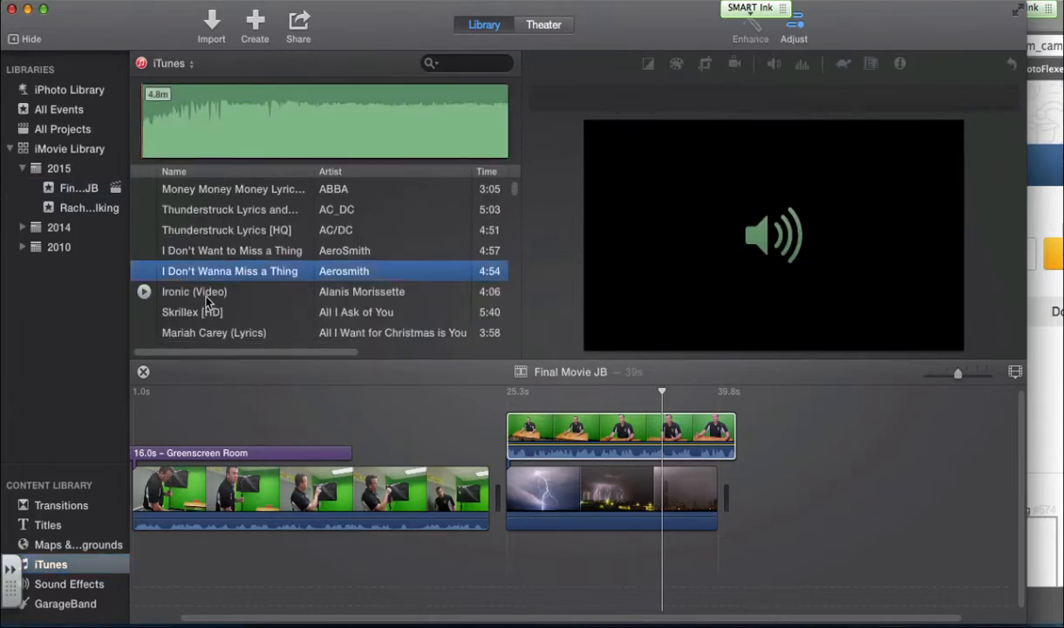
click(194, 292)
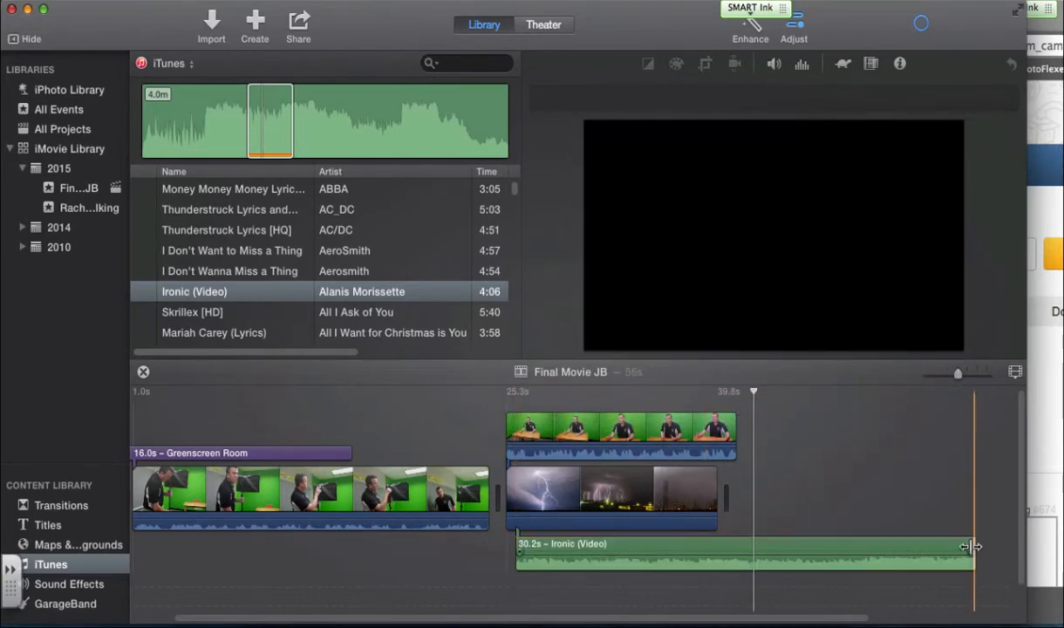
drag(974, 548, 742, 548)
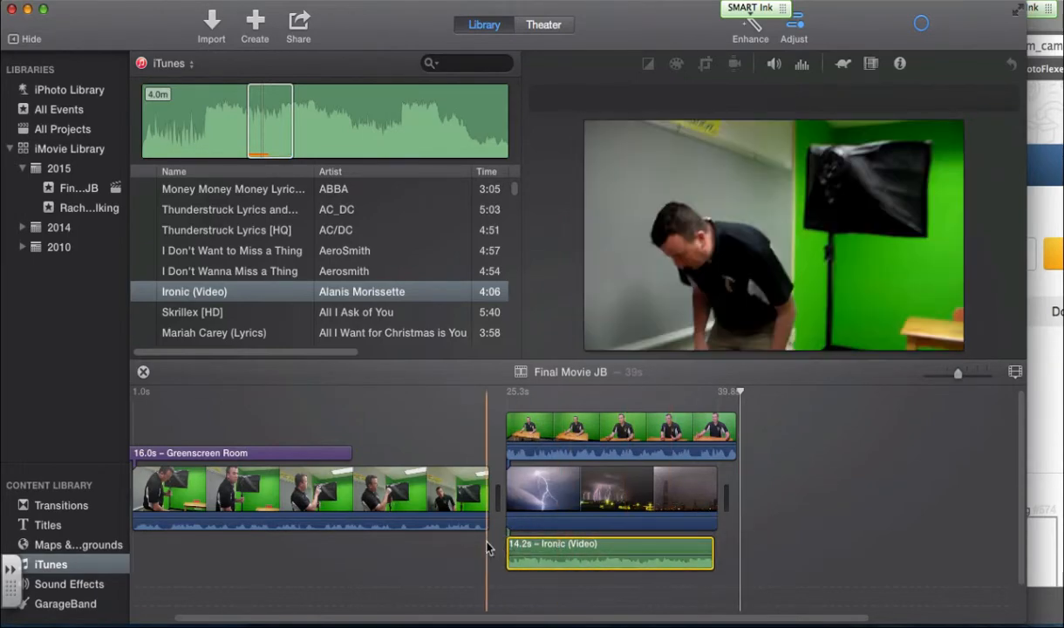
click(520, 401)
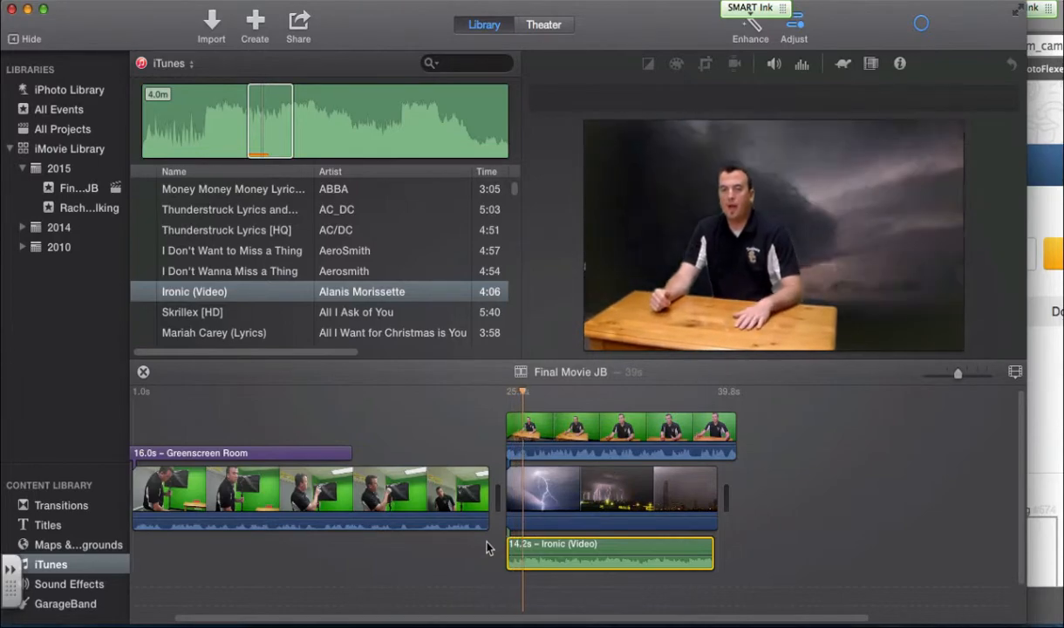
click(552, 559)
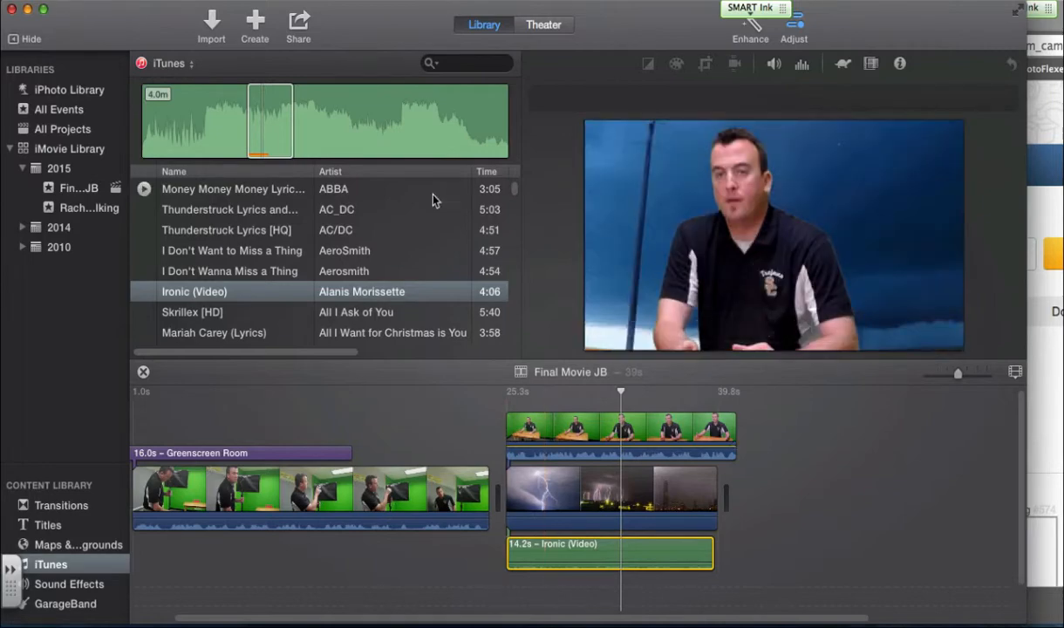
click(299, 25)
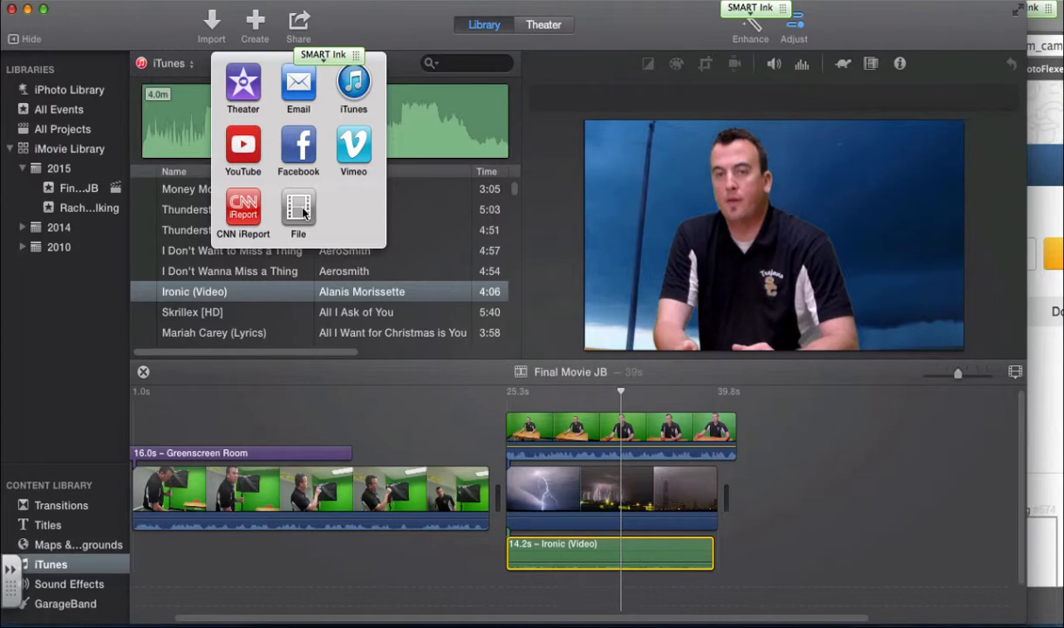
mouse_move(207, 109)
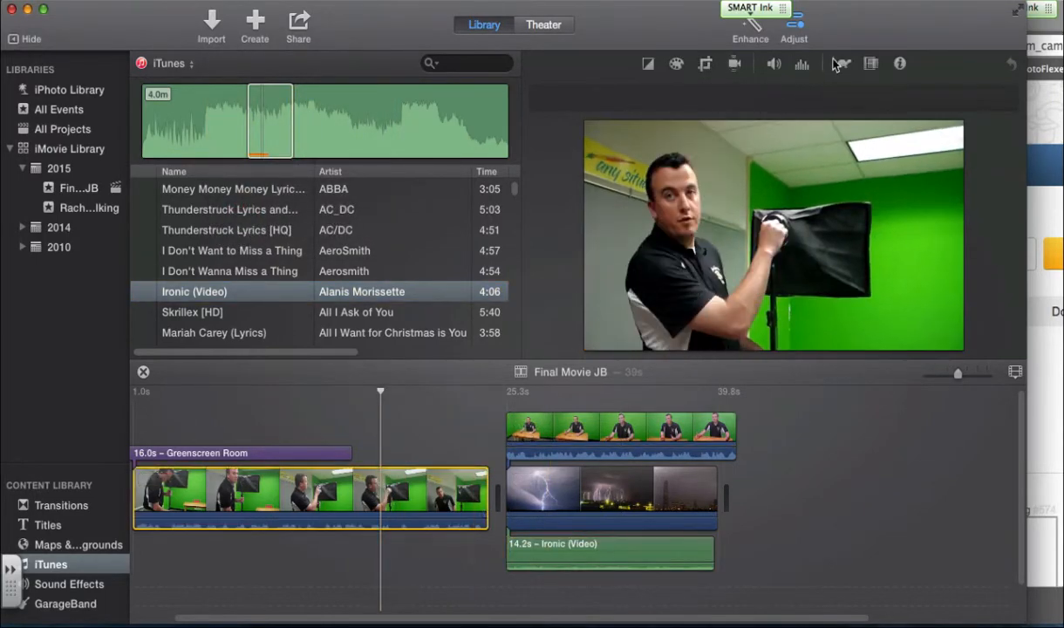
Set the first Greenscreen Room clip to Fast (2x) speed and play it back.
click(841, 63)
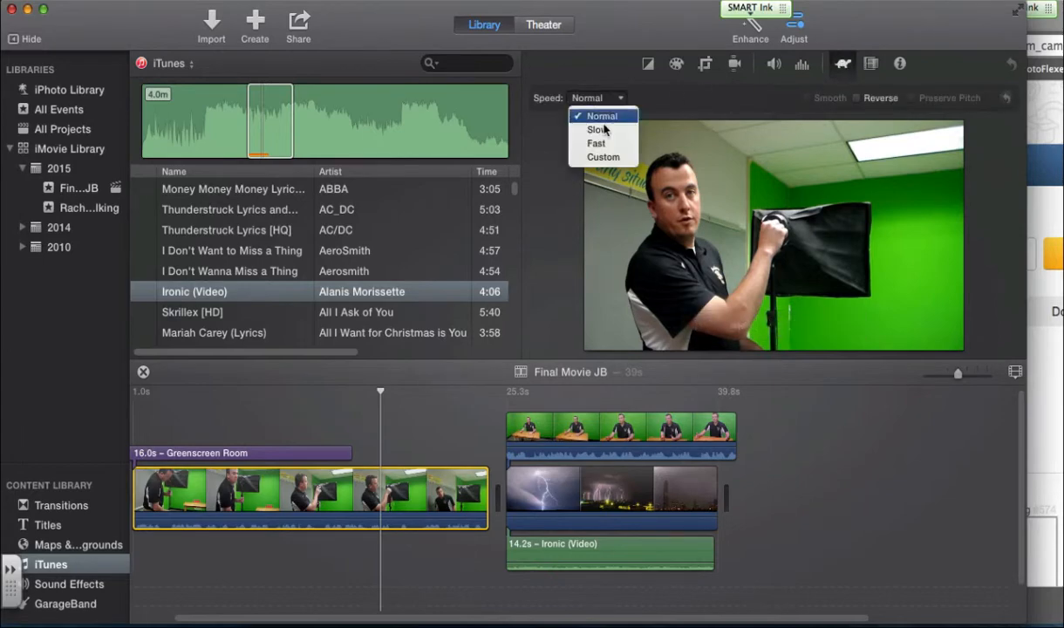
click(597, 129)
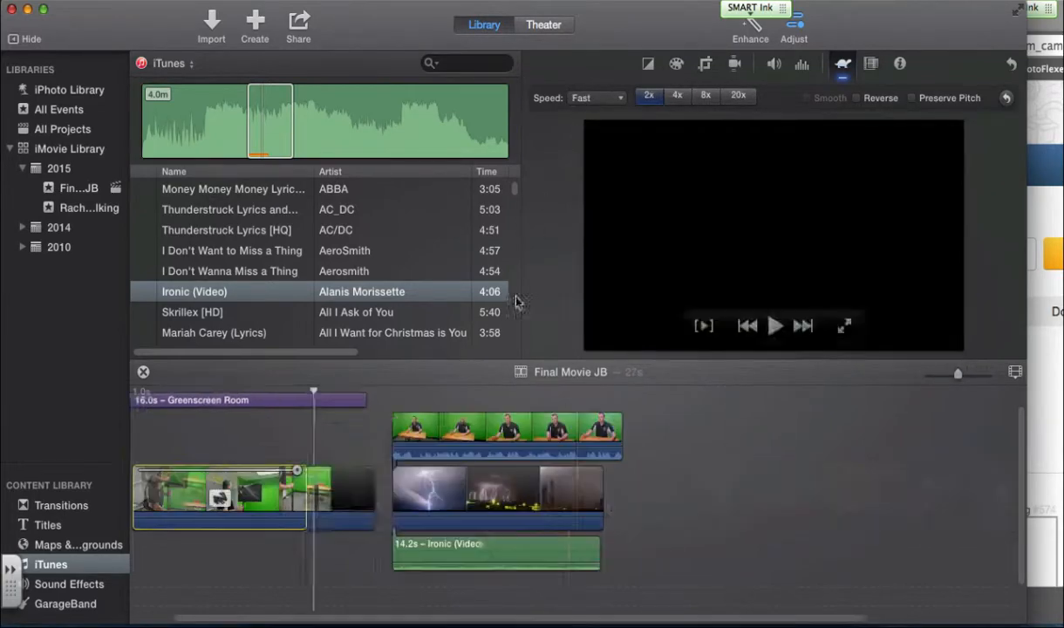
click(150, 400)
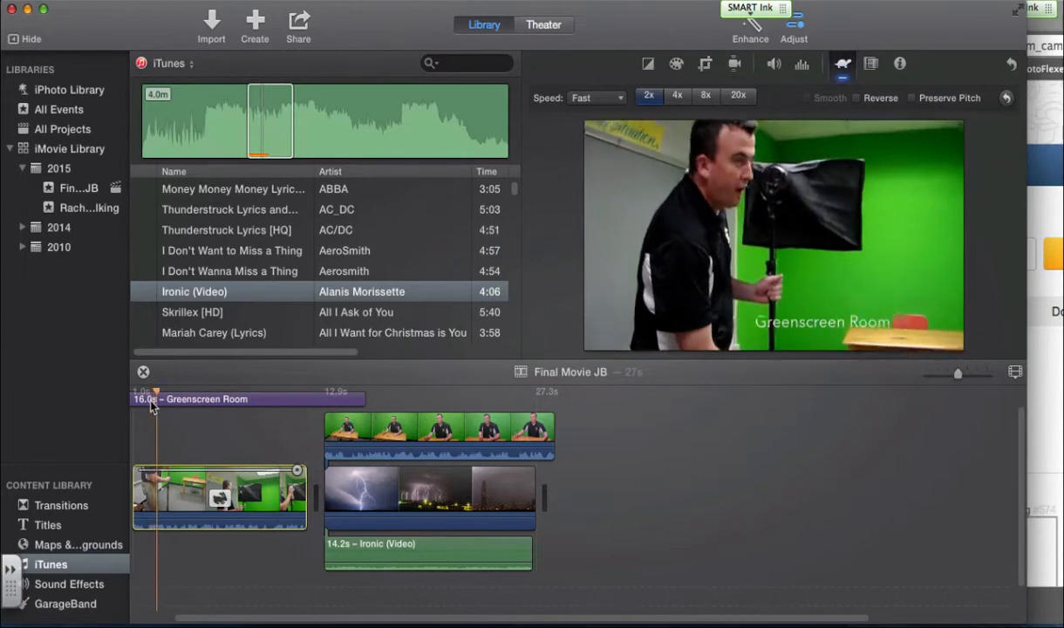